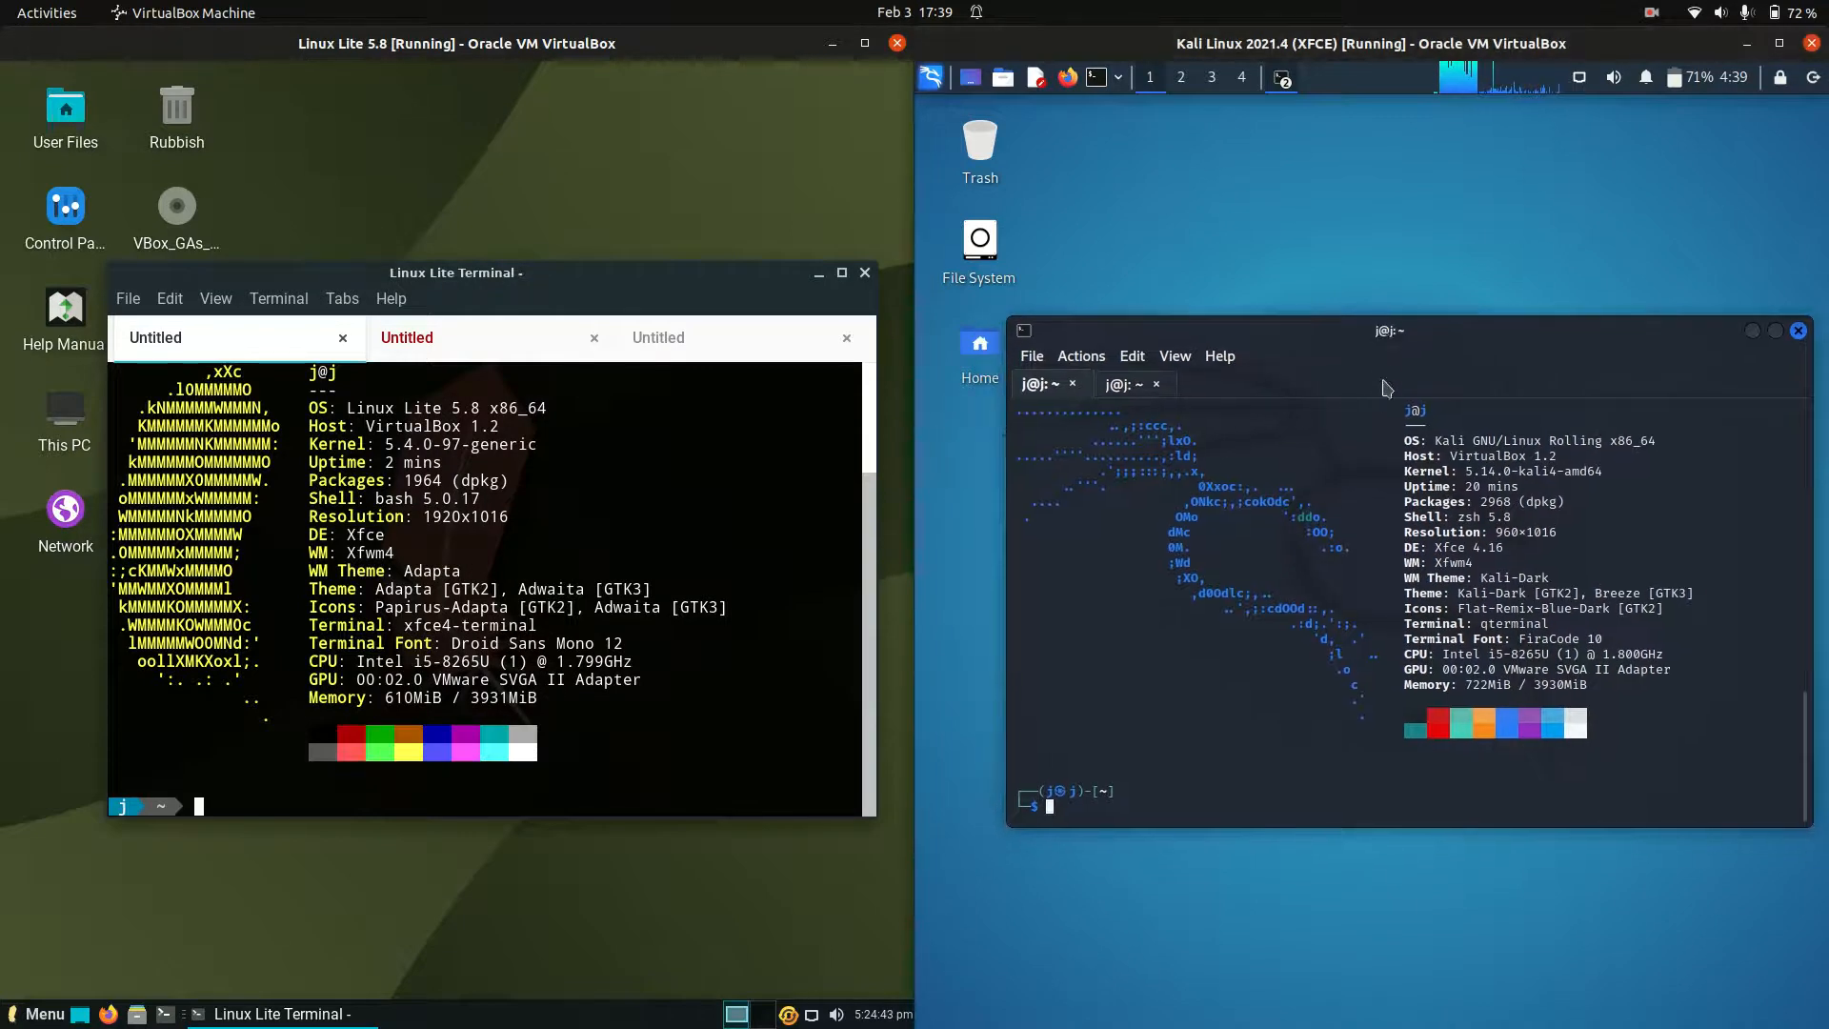
{"action": "mouse_move", "coordinate": [1394, 377]}
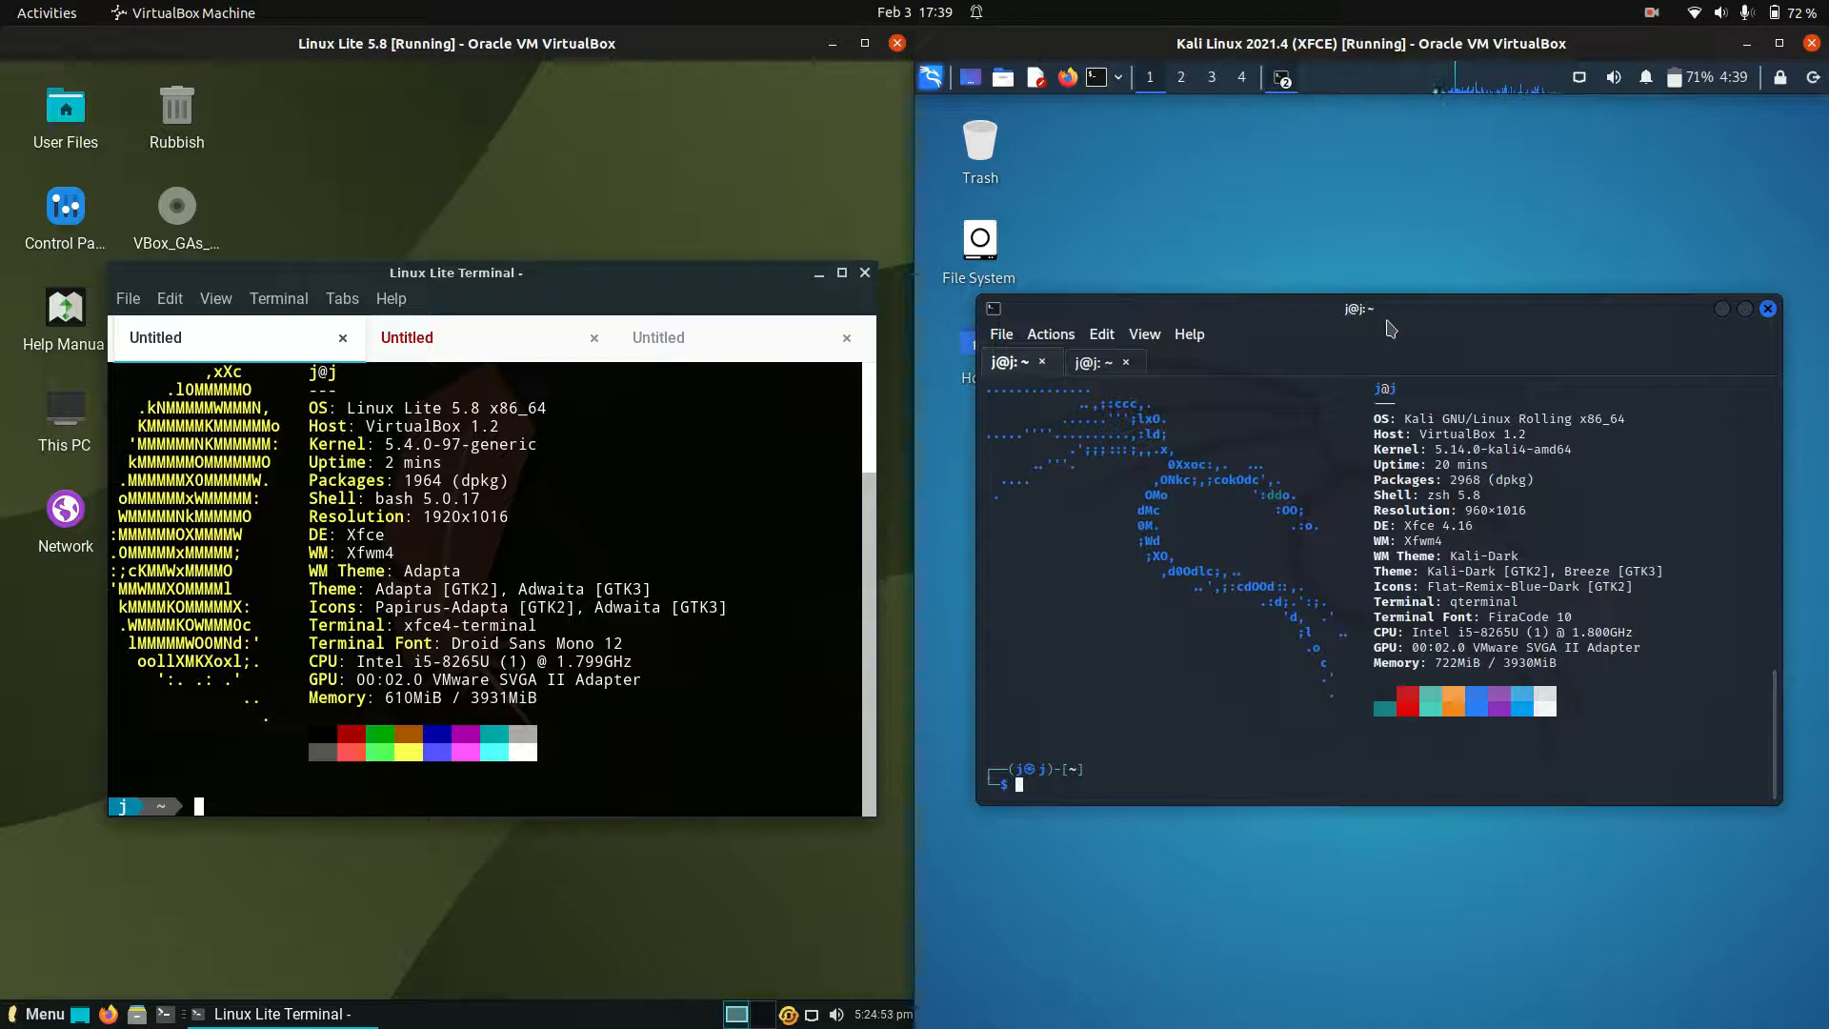
{"action": "mouse_move", "coordinate": [592, 409]}
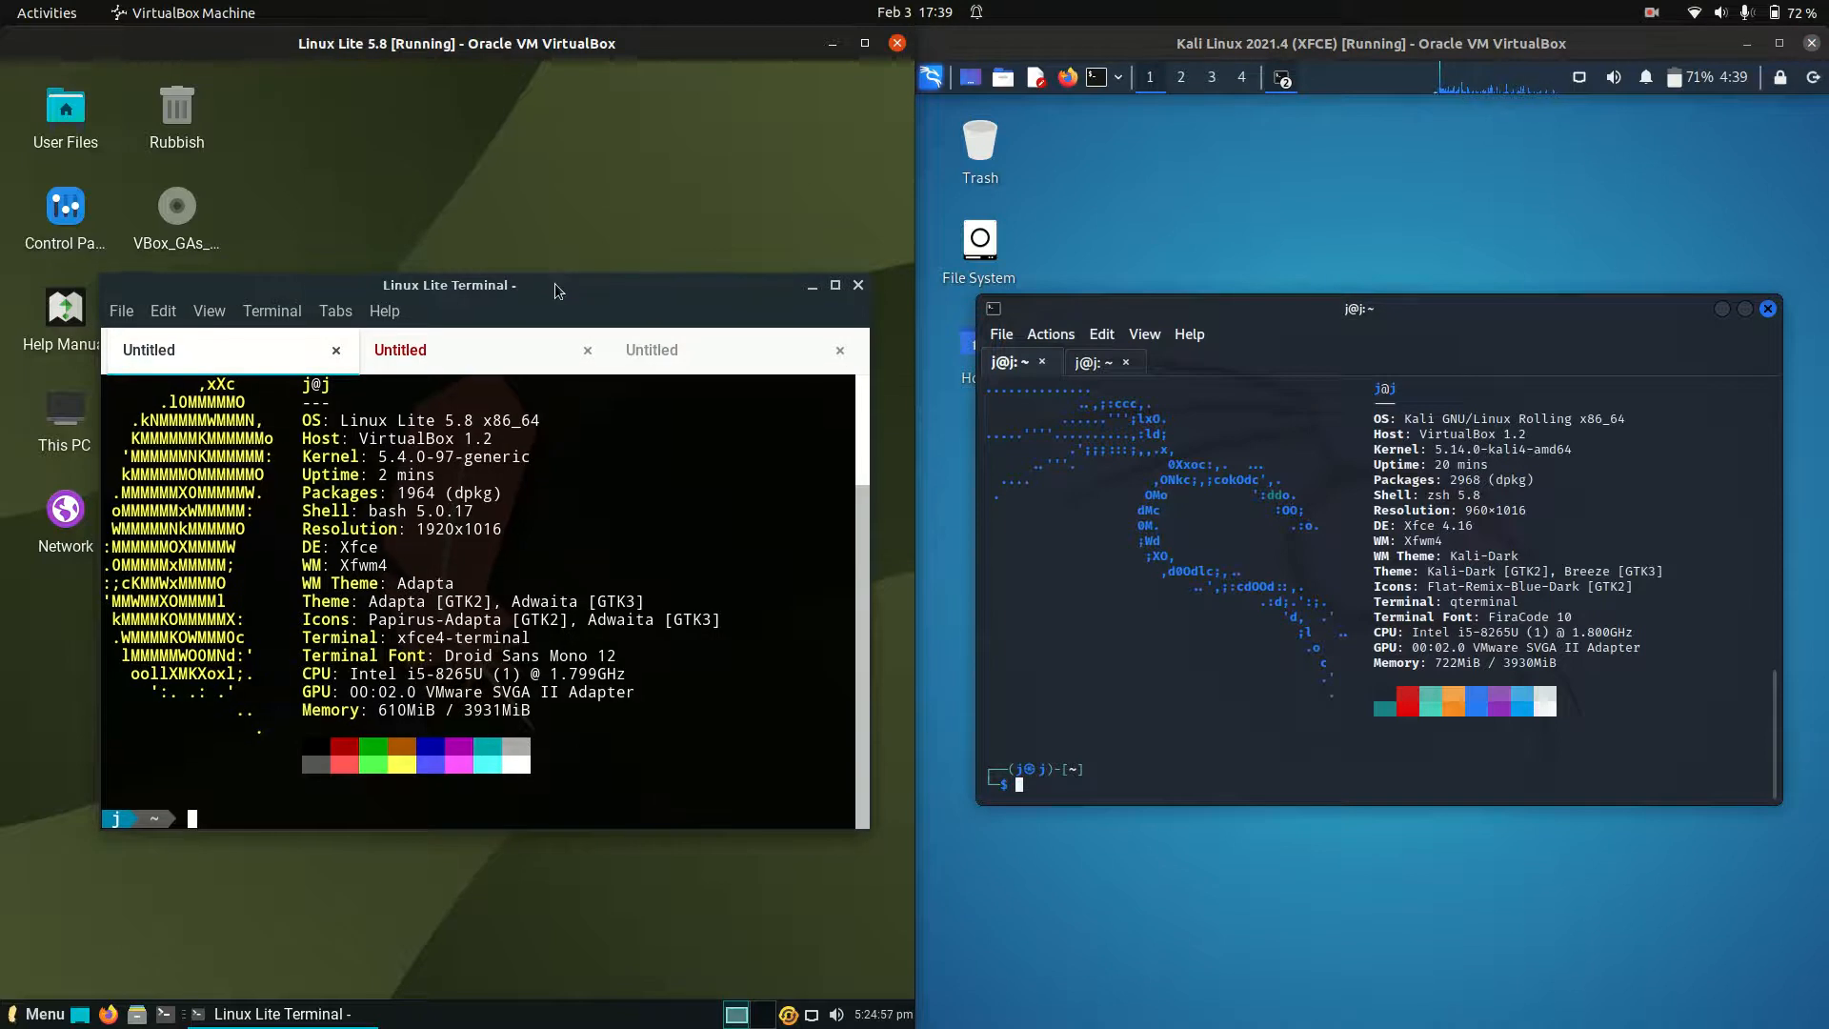
- Browse the Linux Lite Menu and the Kali menu, viewing Linux Lite's Settings tools
{"action": "left_click", "coordinate": [43, 1014]}
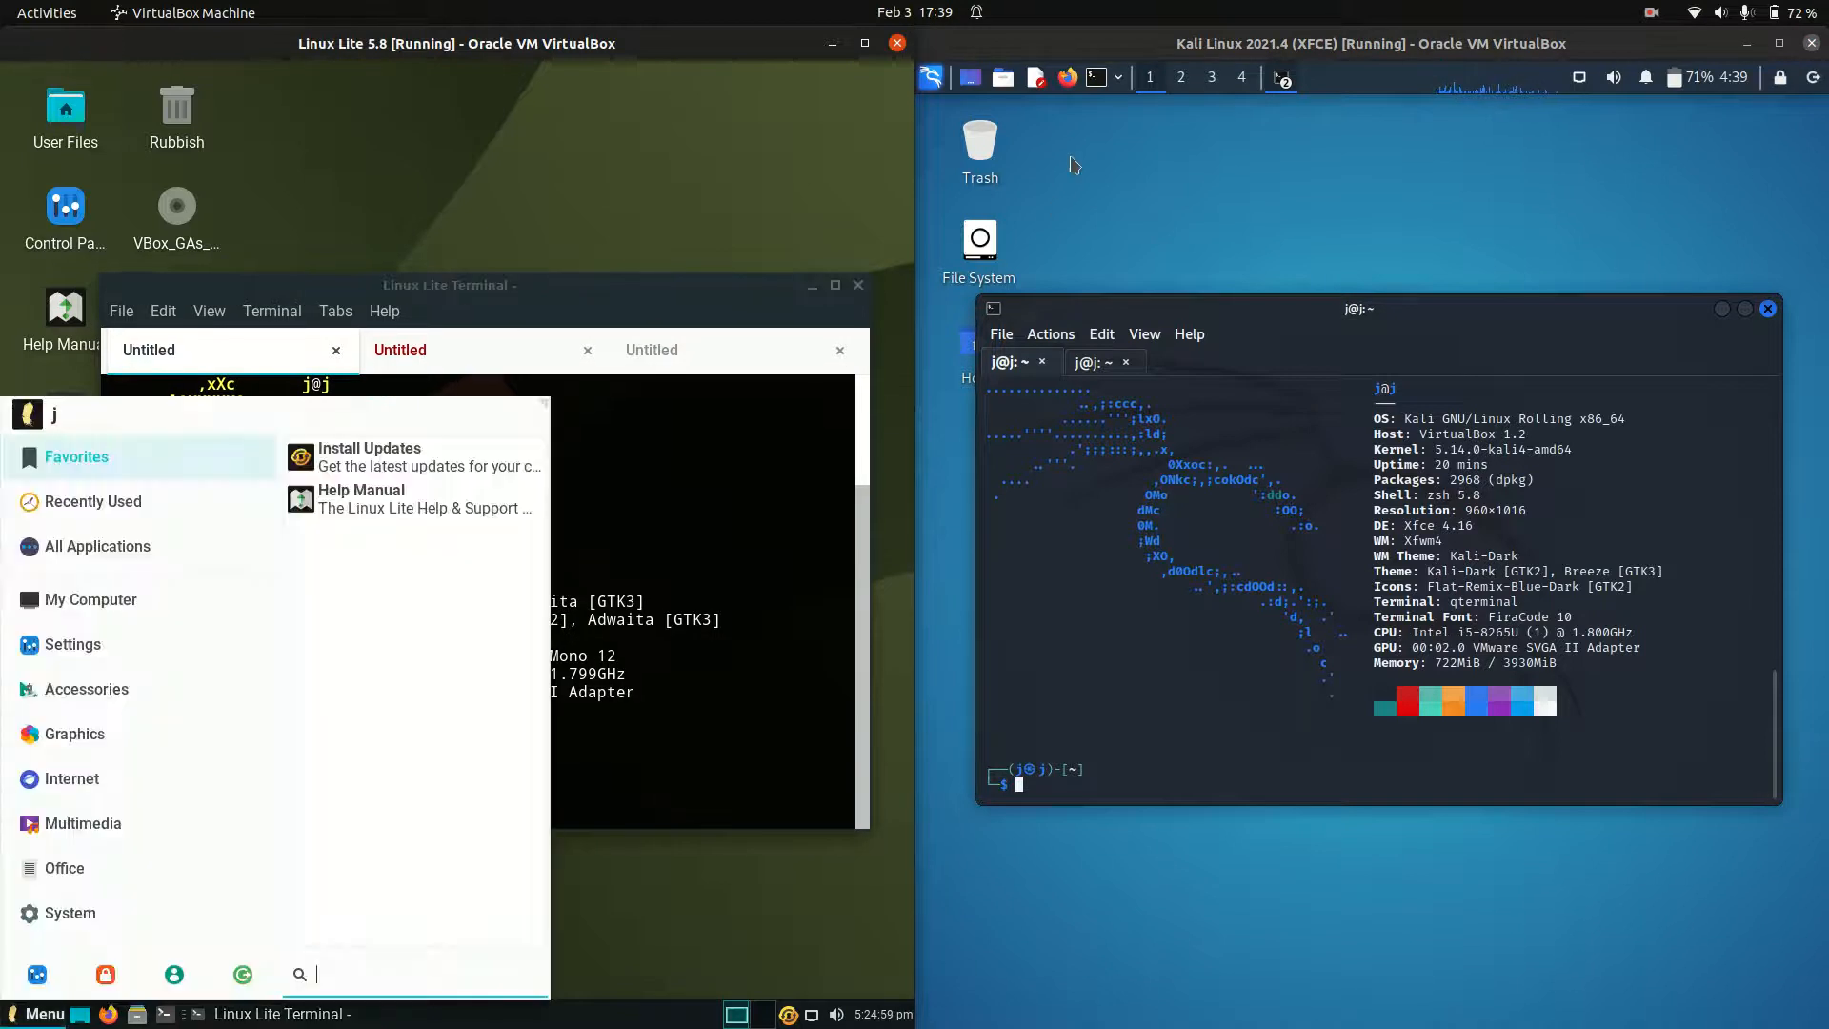
{"action": "left_click", "coordinate": [931, 78]}
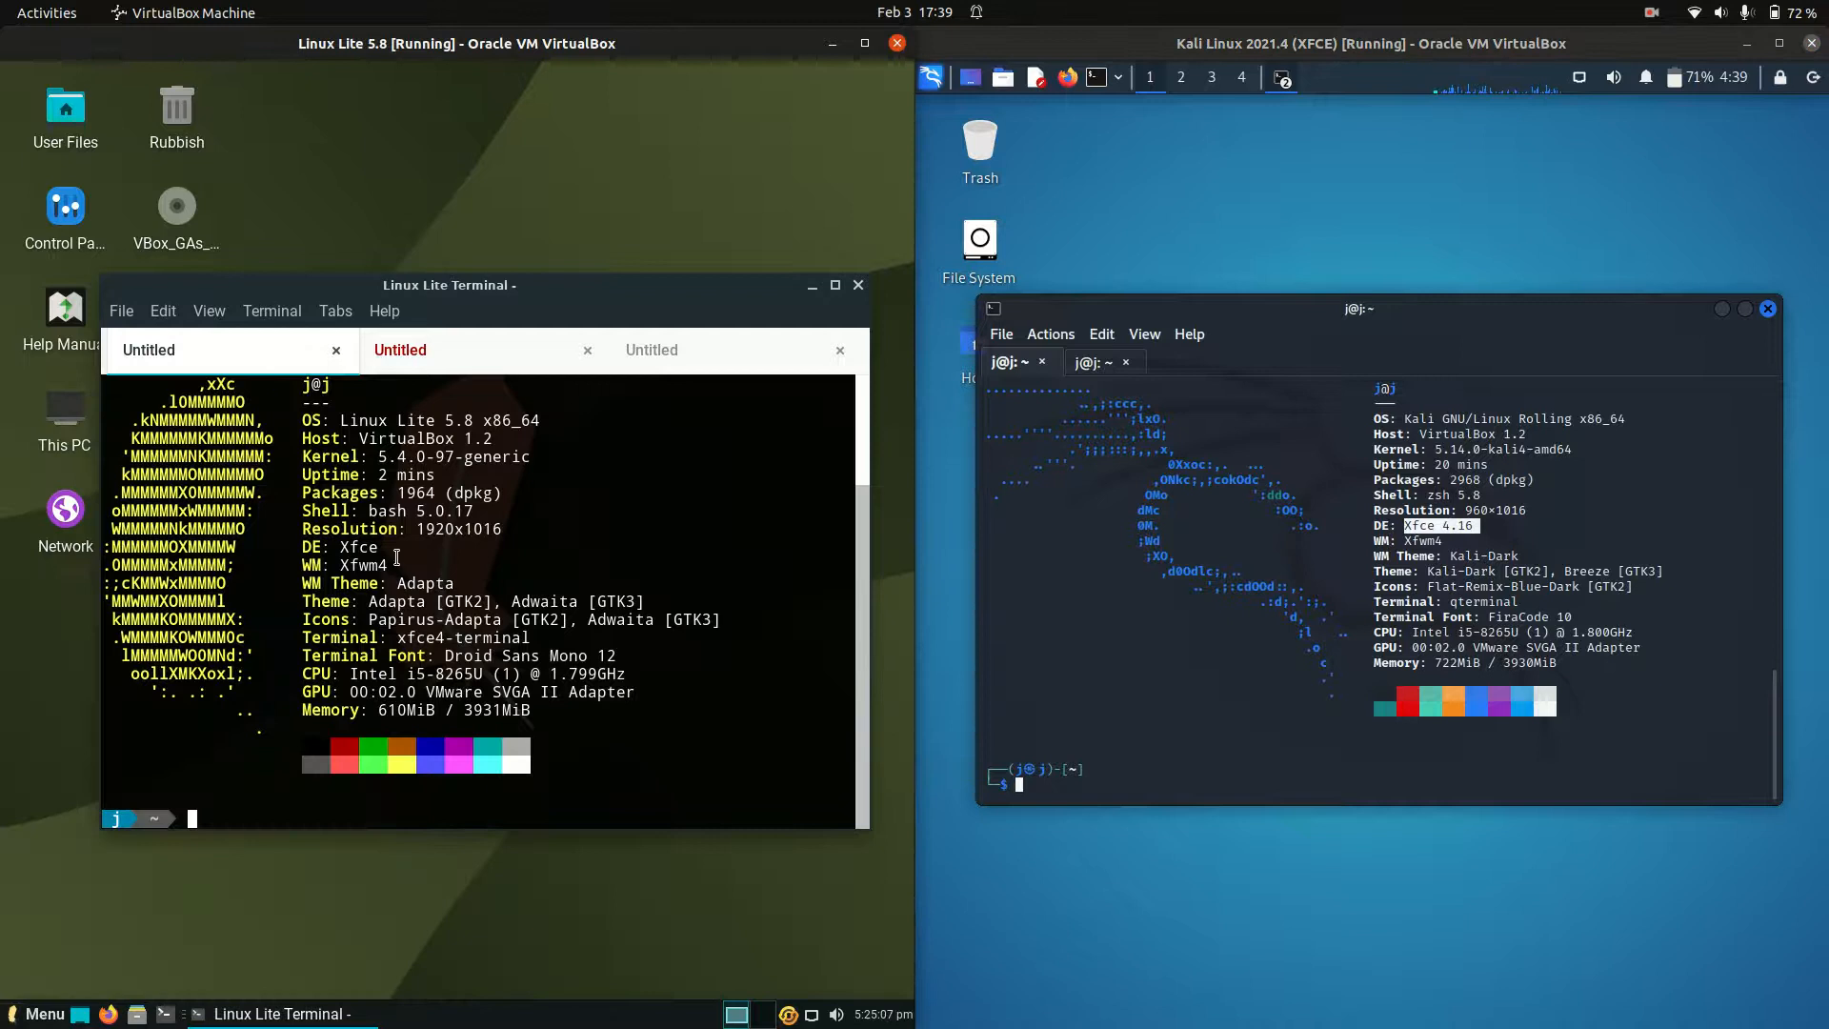
{"action": "left_click", "coordinate": [43, 1013]}
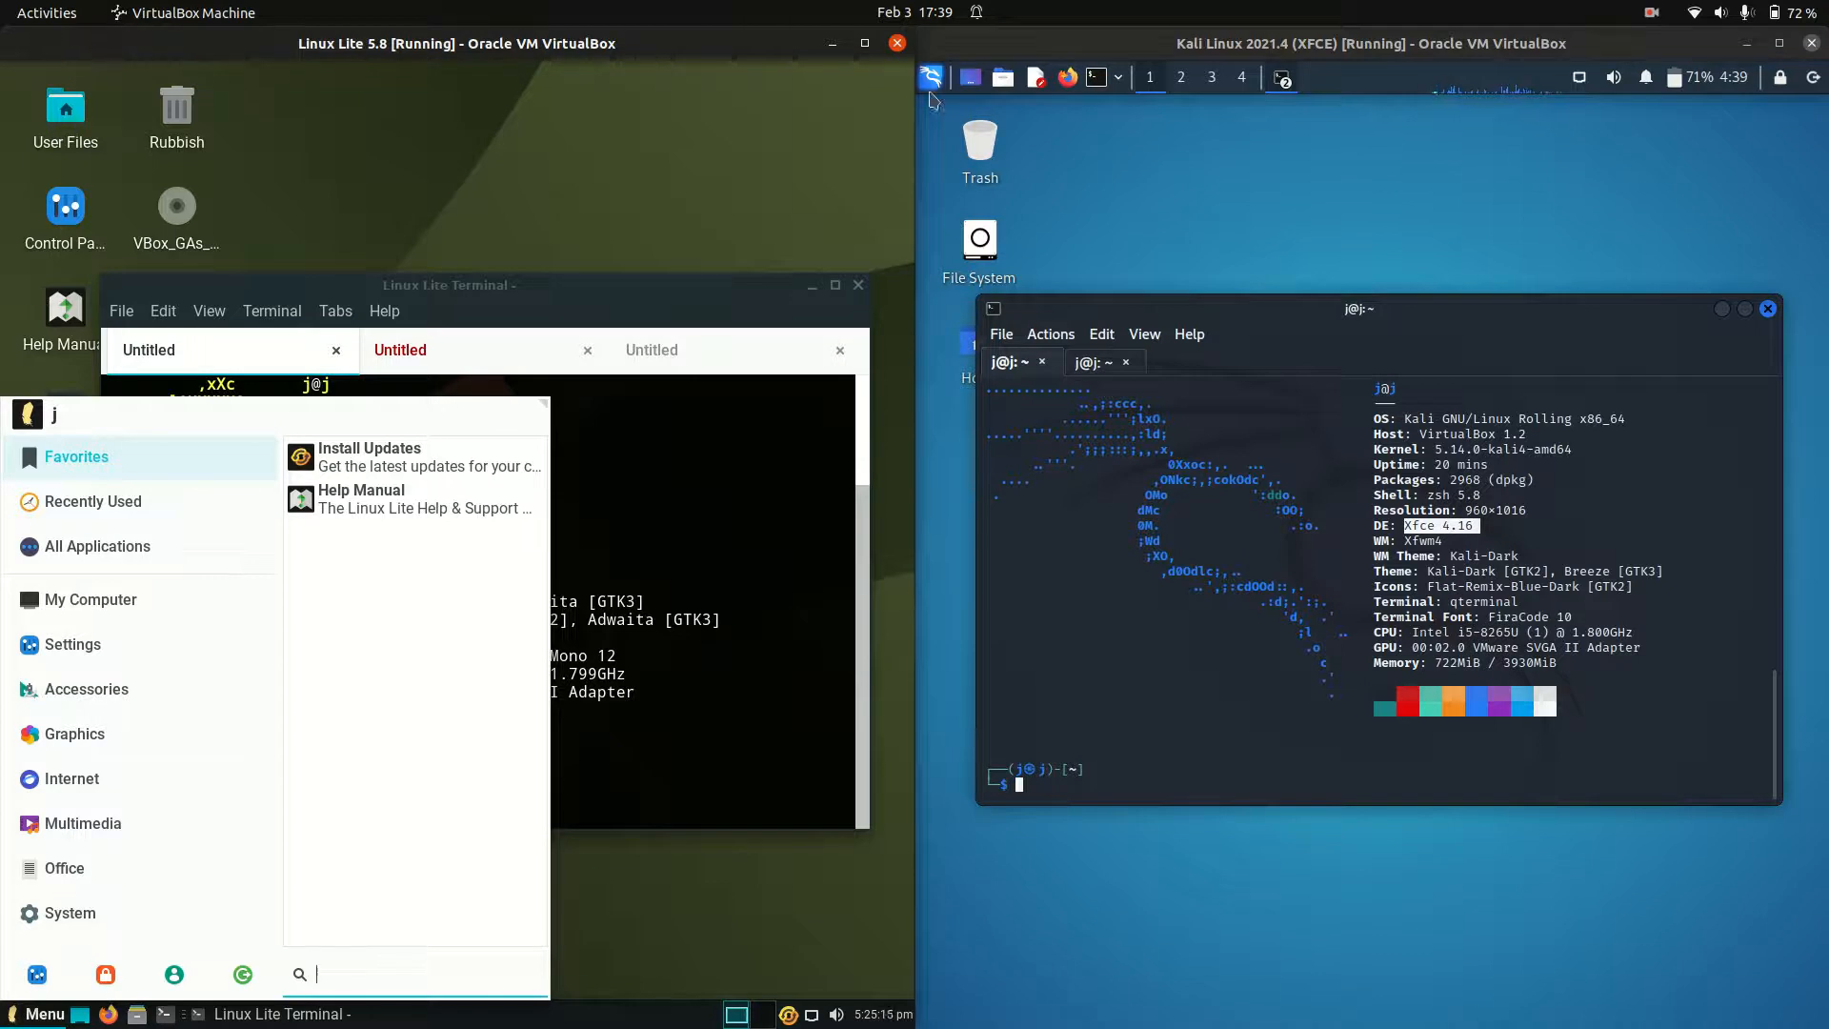
{"action": "left_click", "coordinate": [932, 77]}
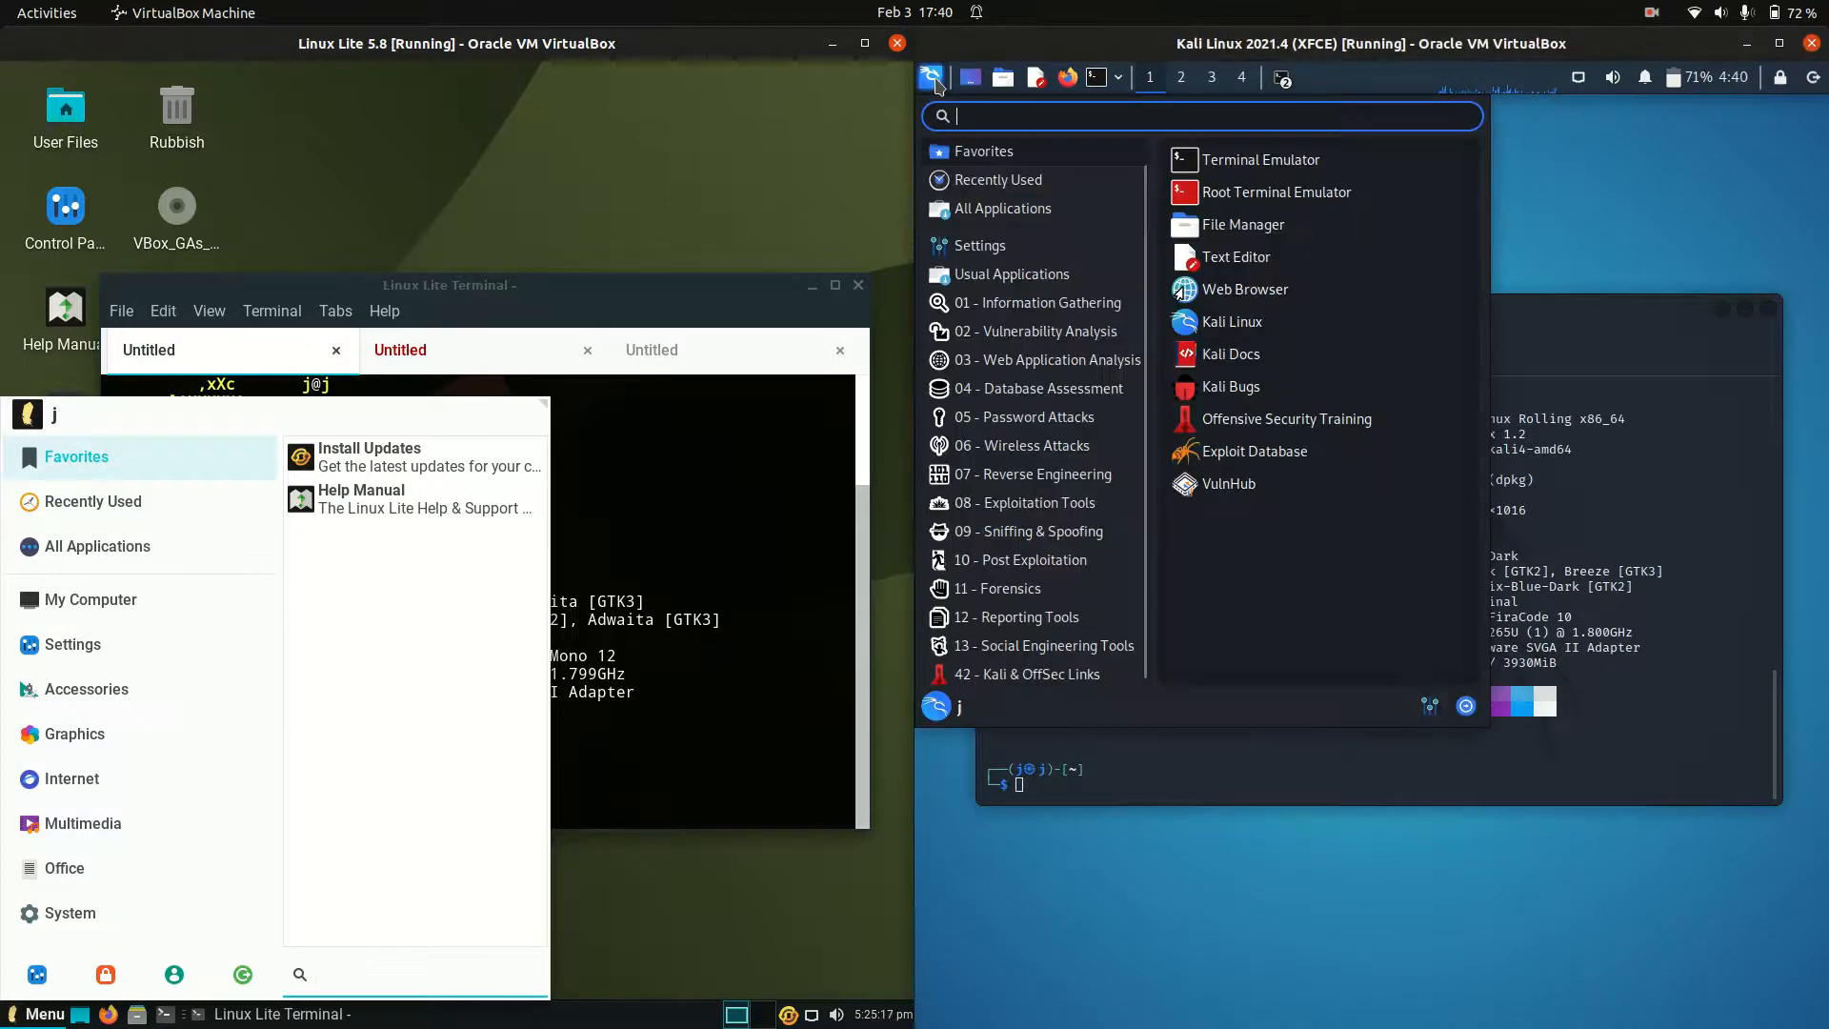
{"action": "left_click", "coordinate": [72, 644]}
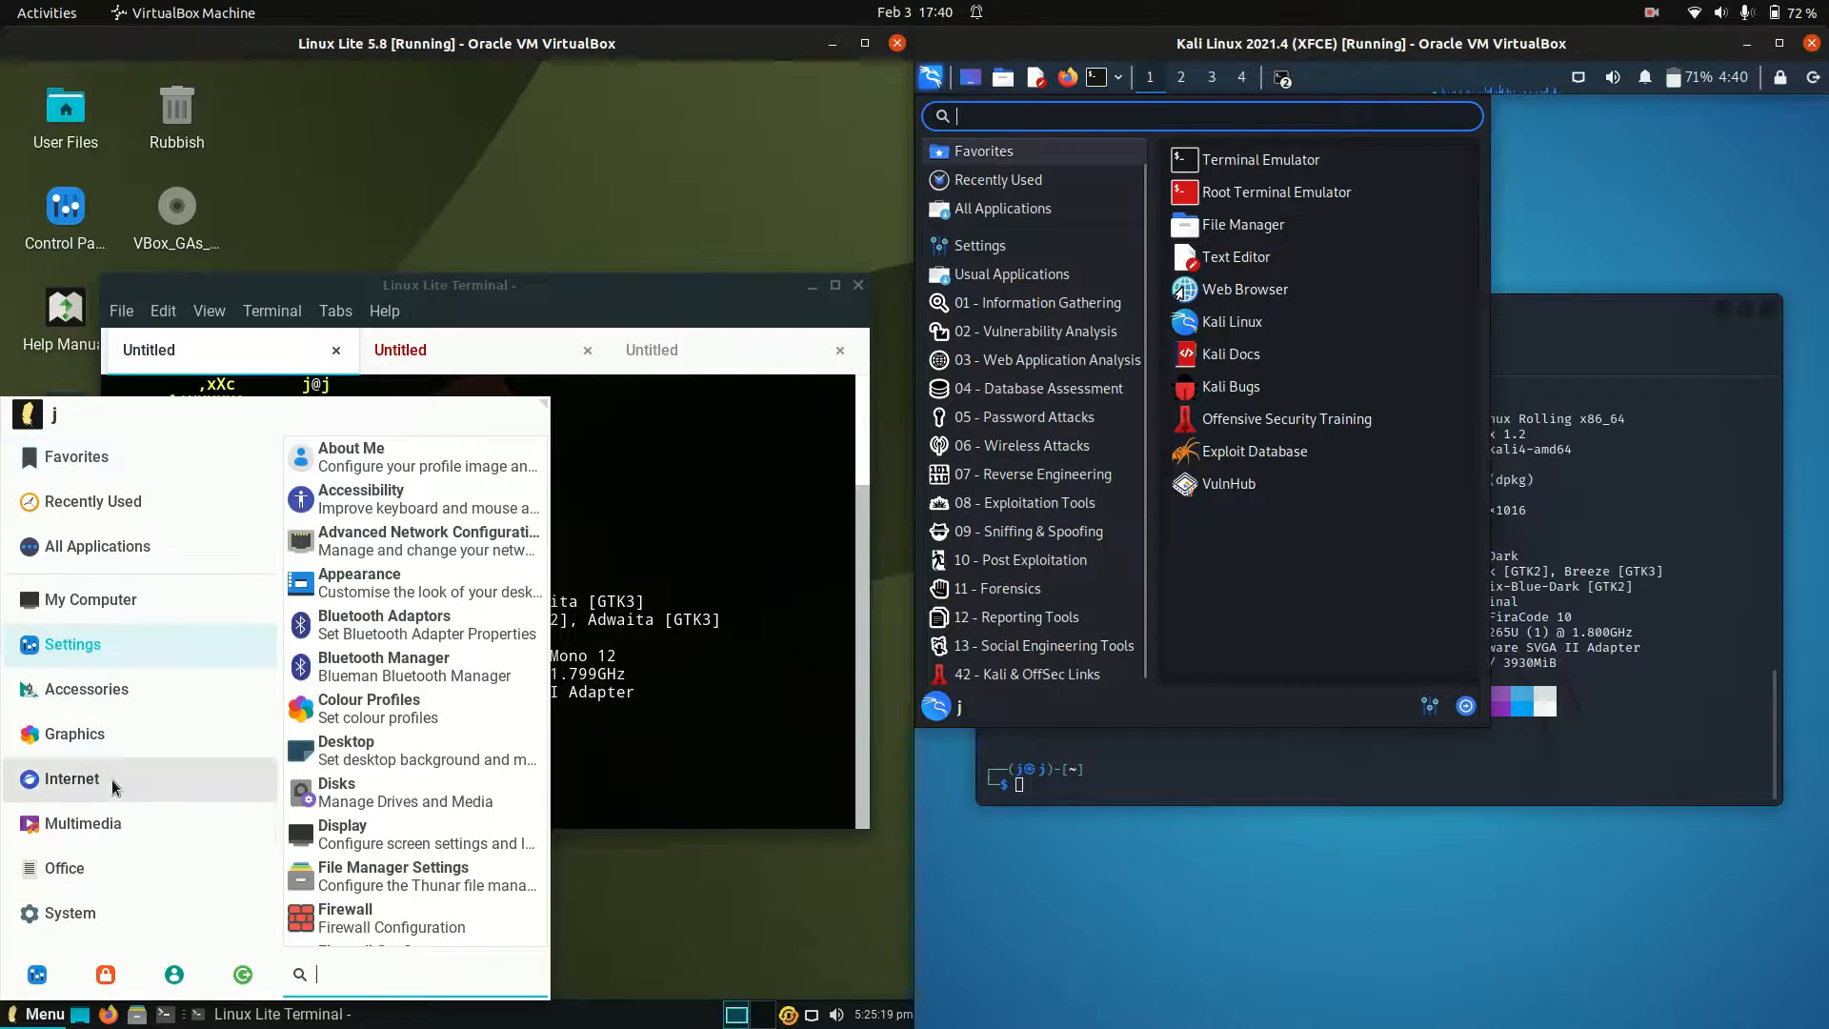
{"action": "mouse_move", "coordinate": [420, 500]}
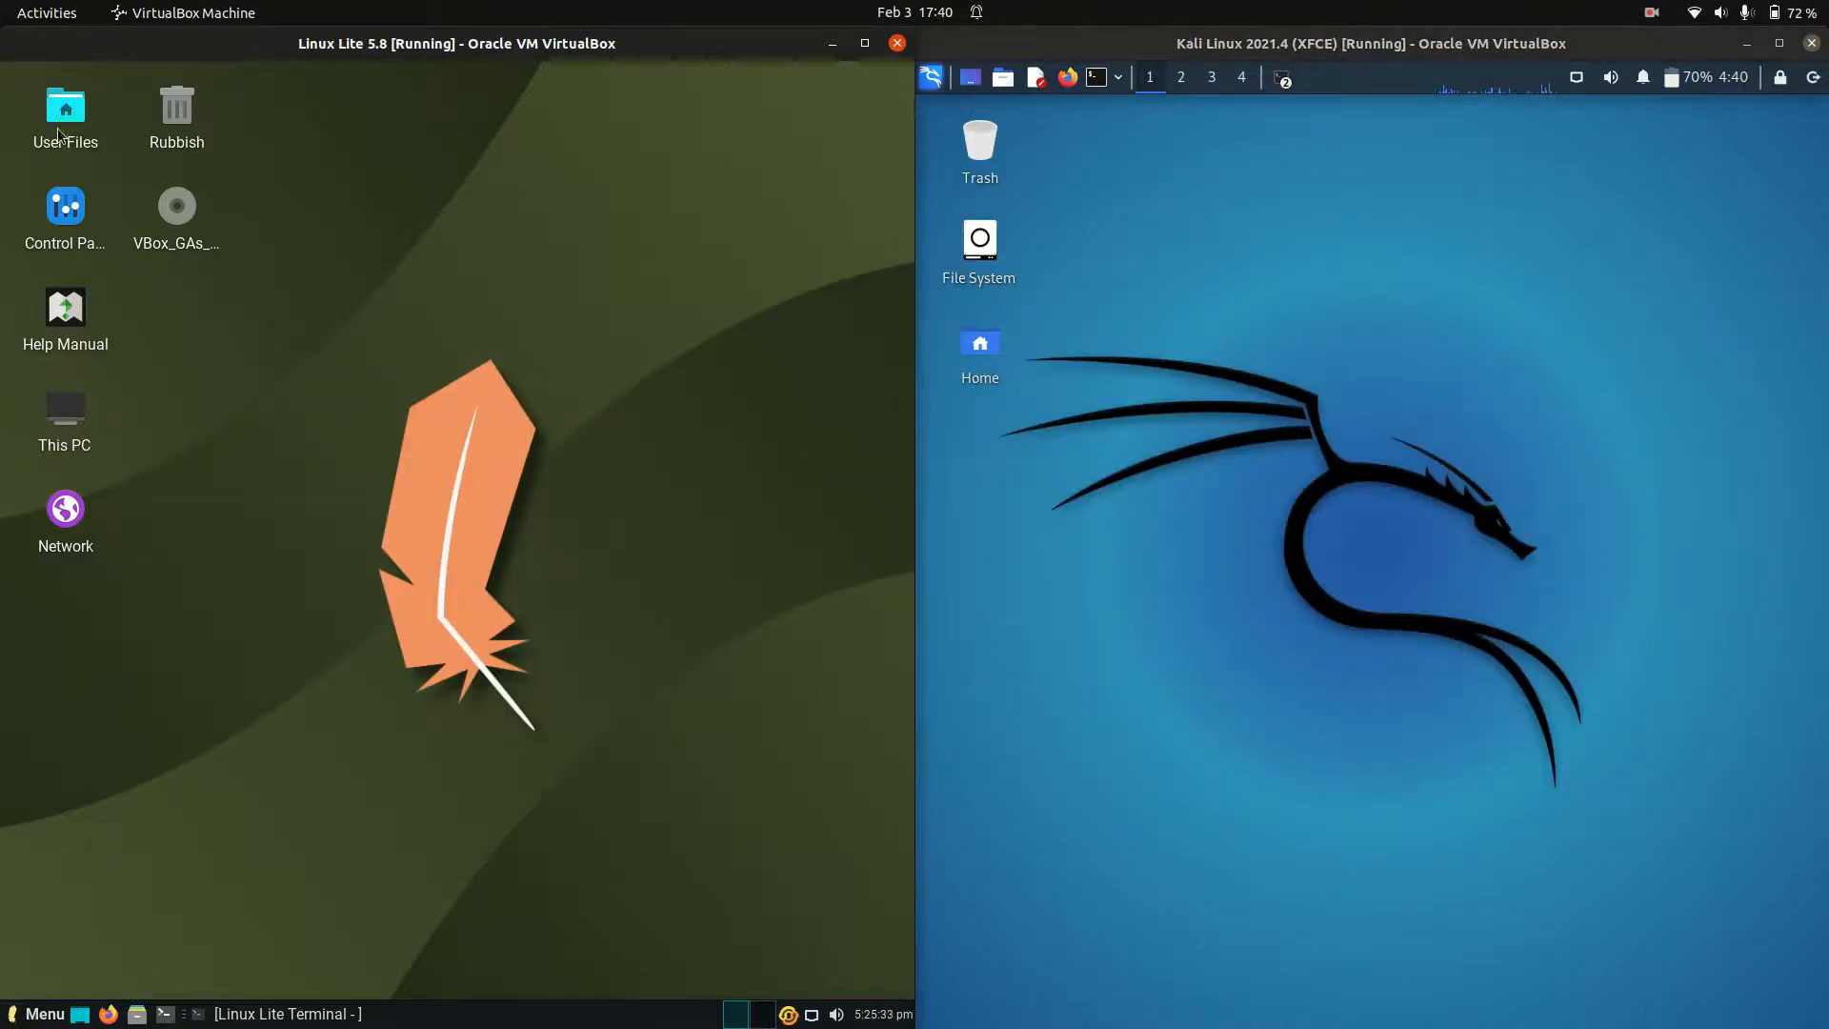
{"action": "double_click", "coordinate": [64, 109]}
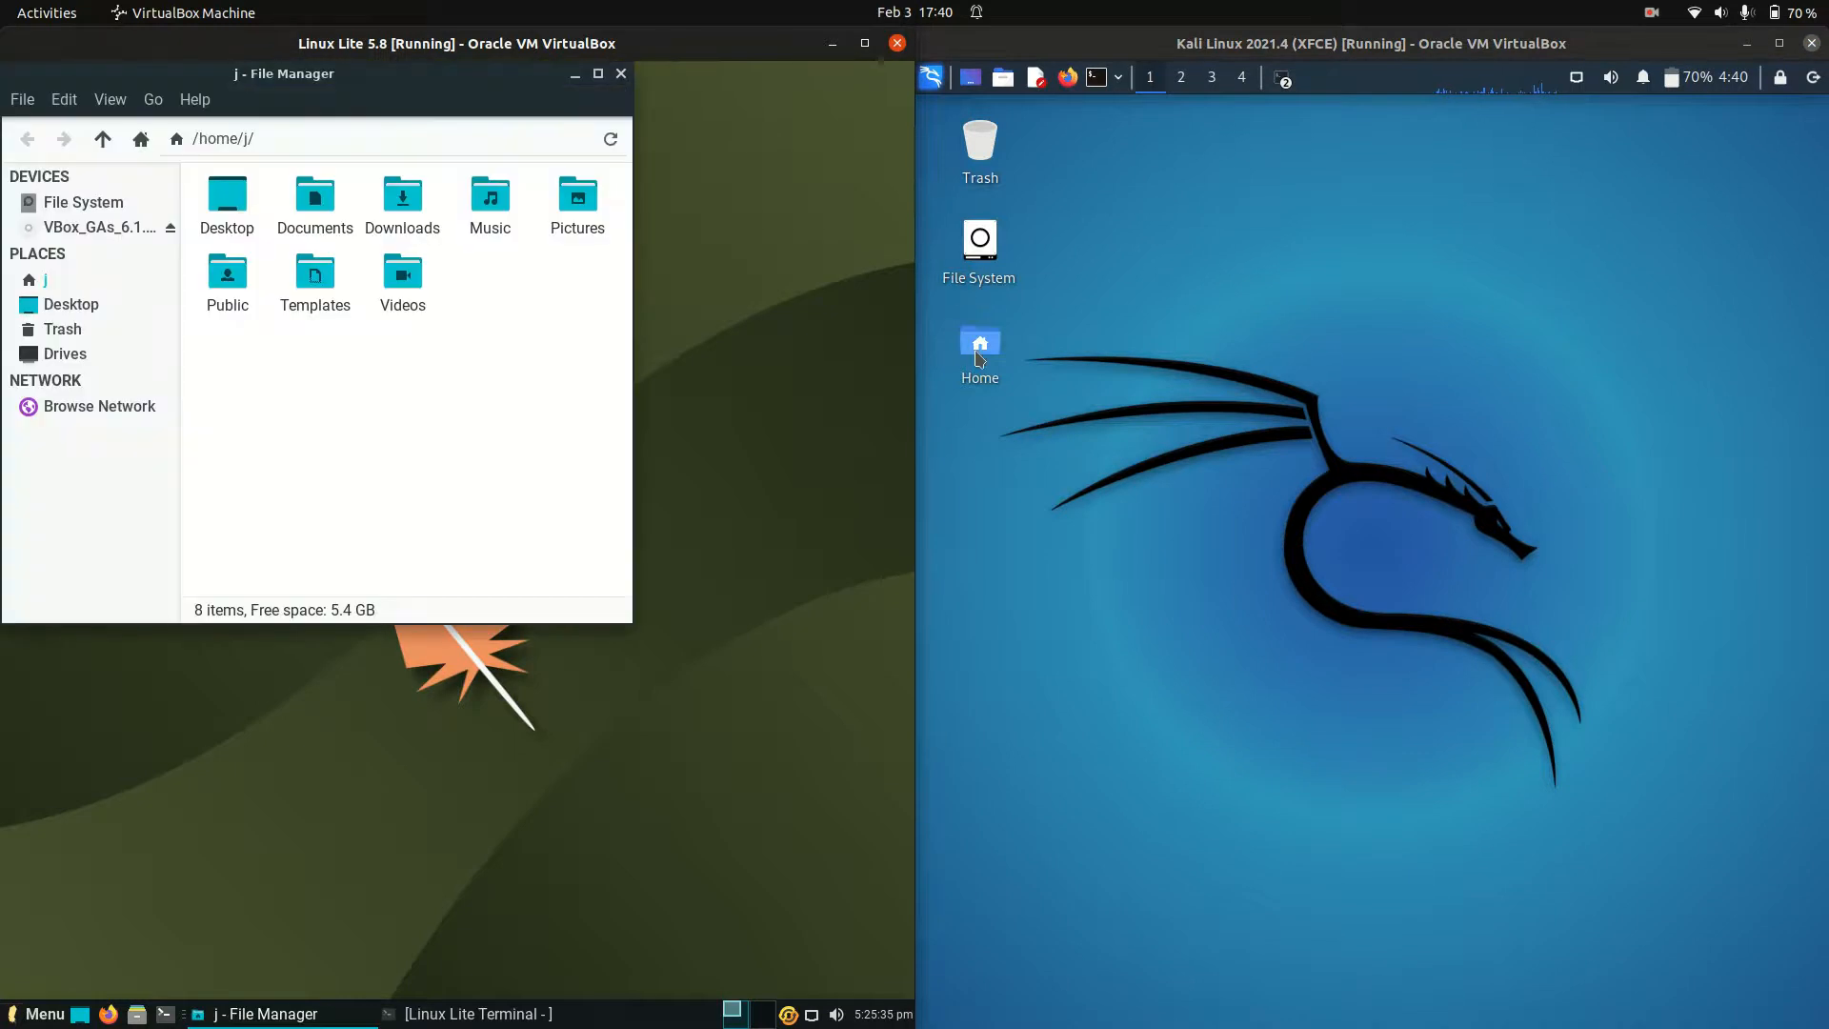
{"action": "double_click", "coordinate": [978, 355]}
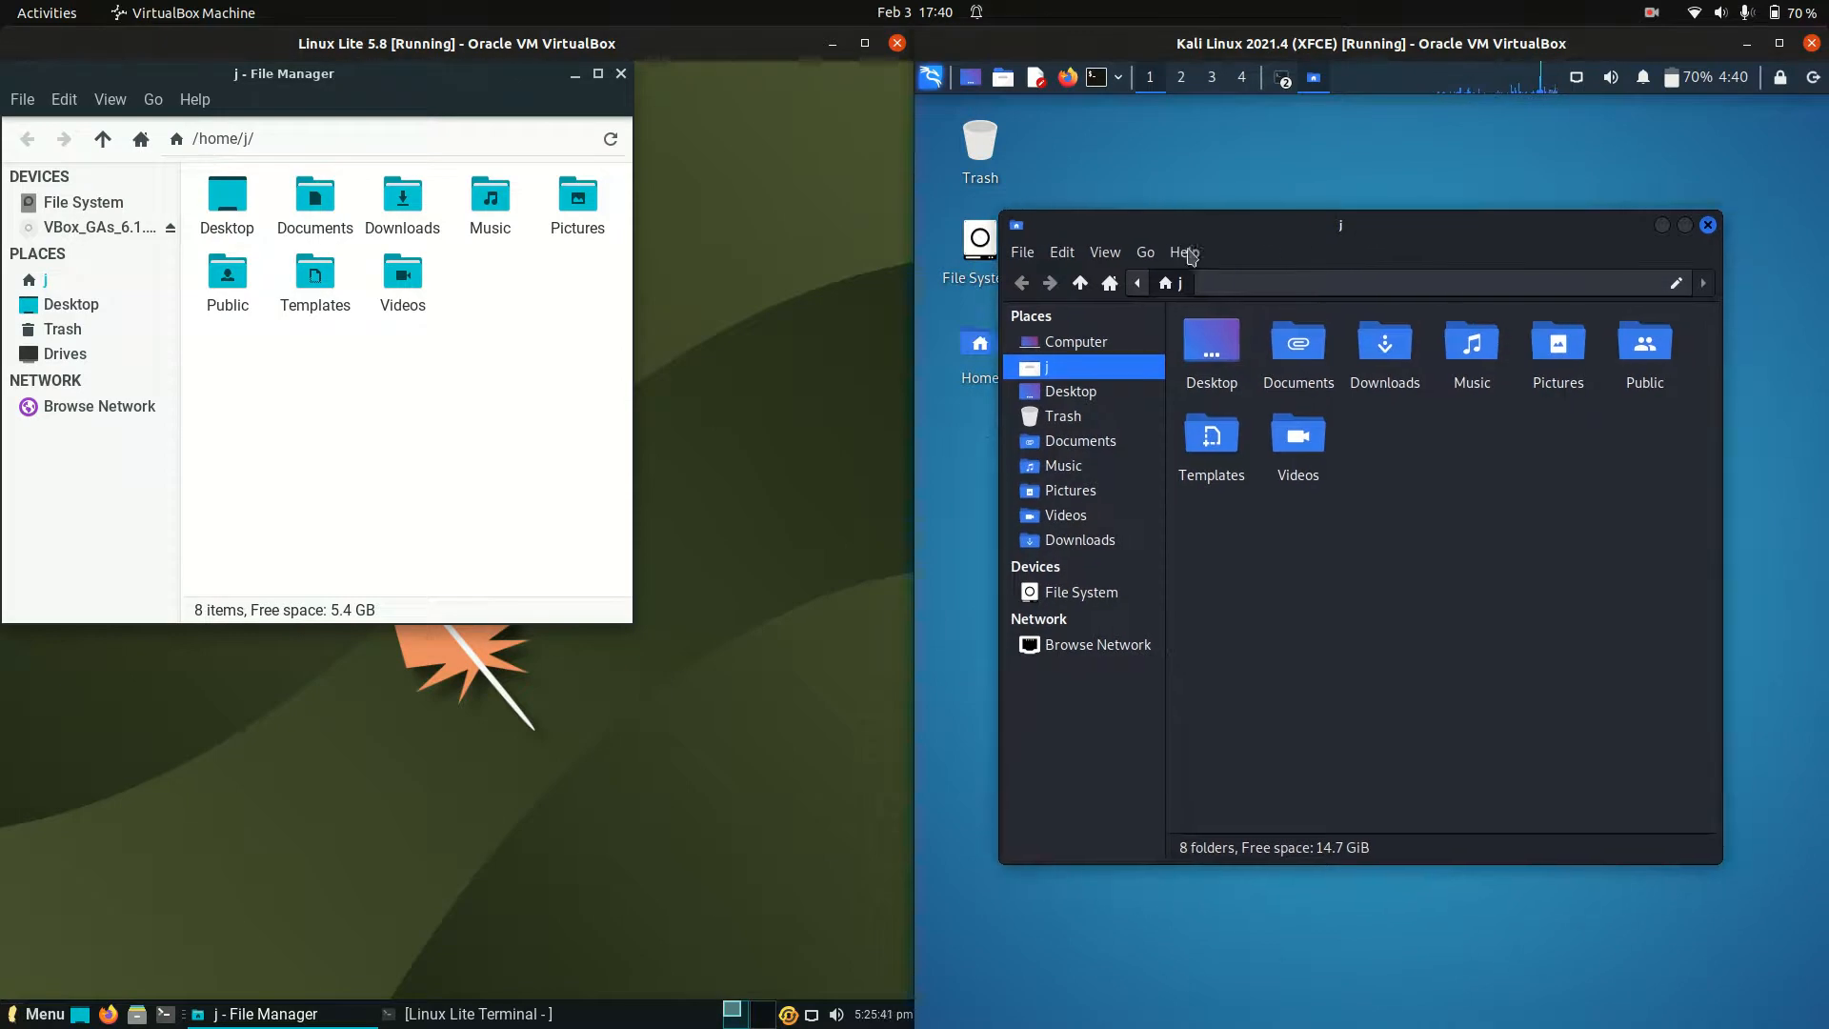
{"action": "left_click", "coordinate": [1185, 252]}
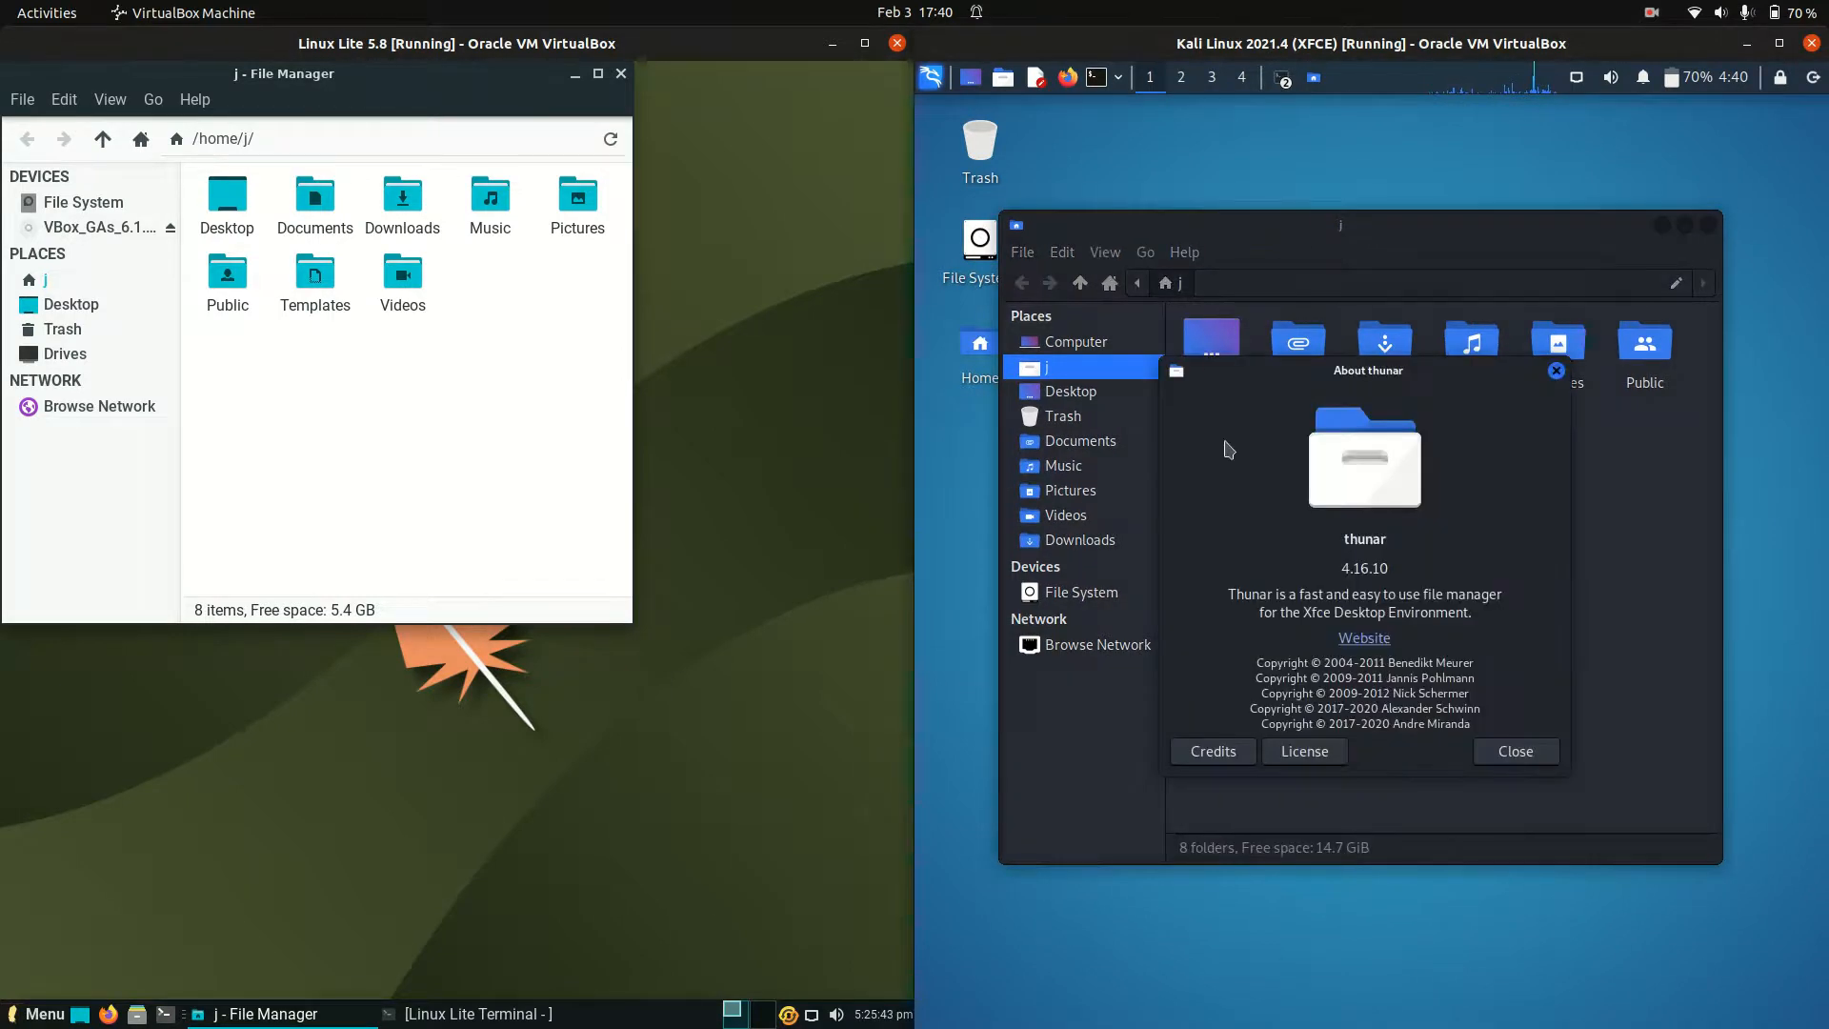
{"action": "mouse_move", "coordinate": [195, 99]}
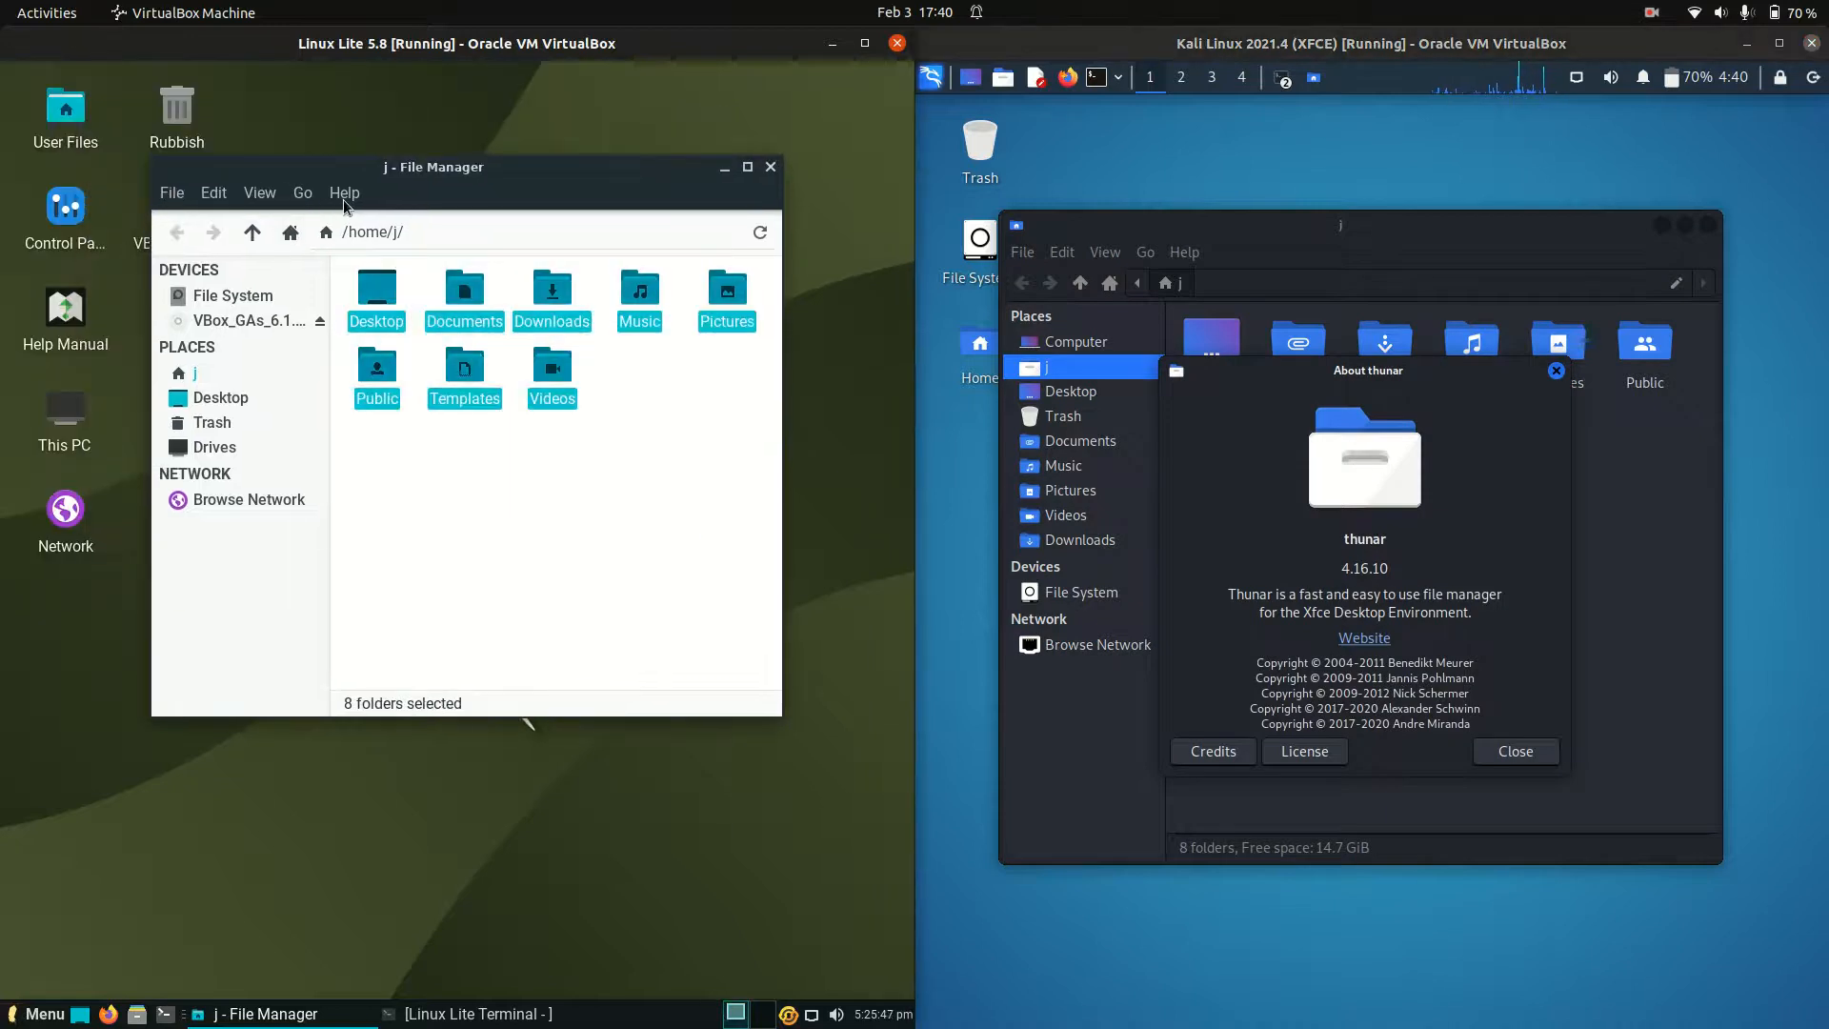
{"action": "left_click", "coordinate": [344, 192]}
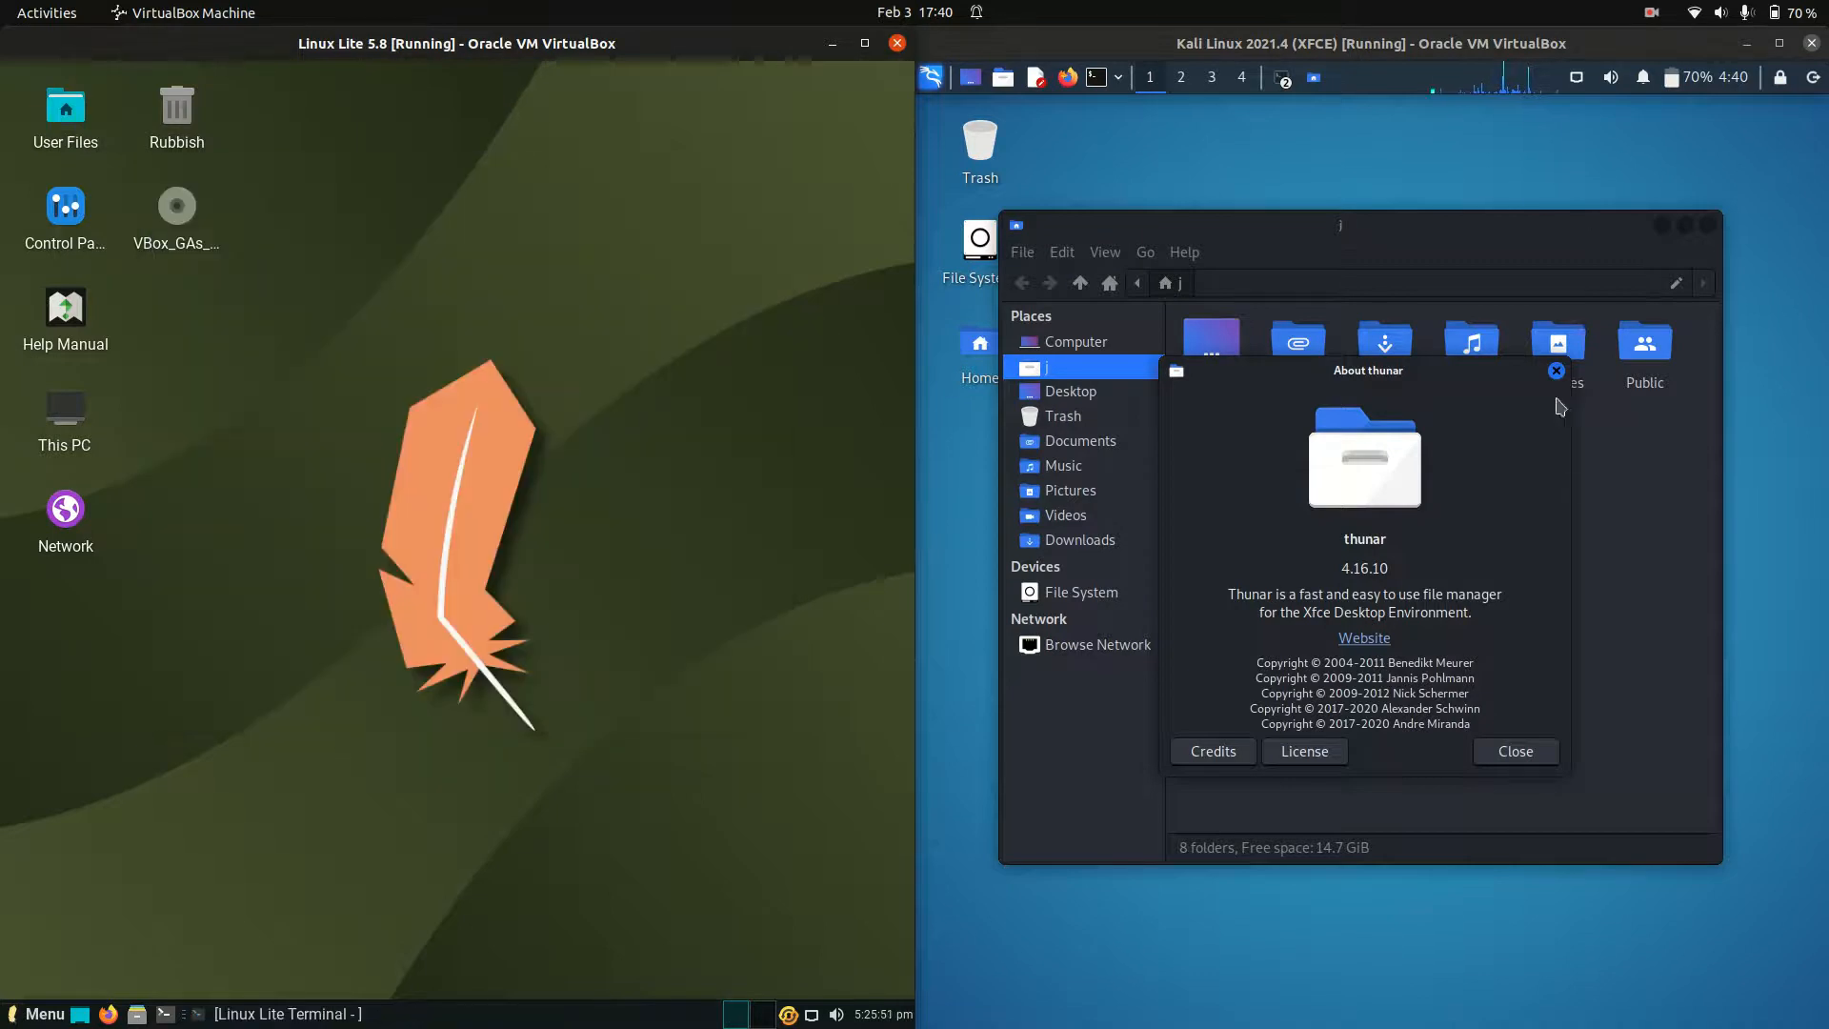
{"action": "left_click", "coordinate": [1514, 749]}
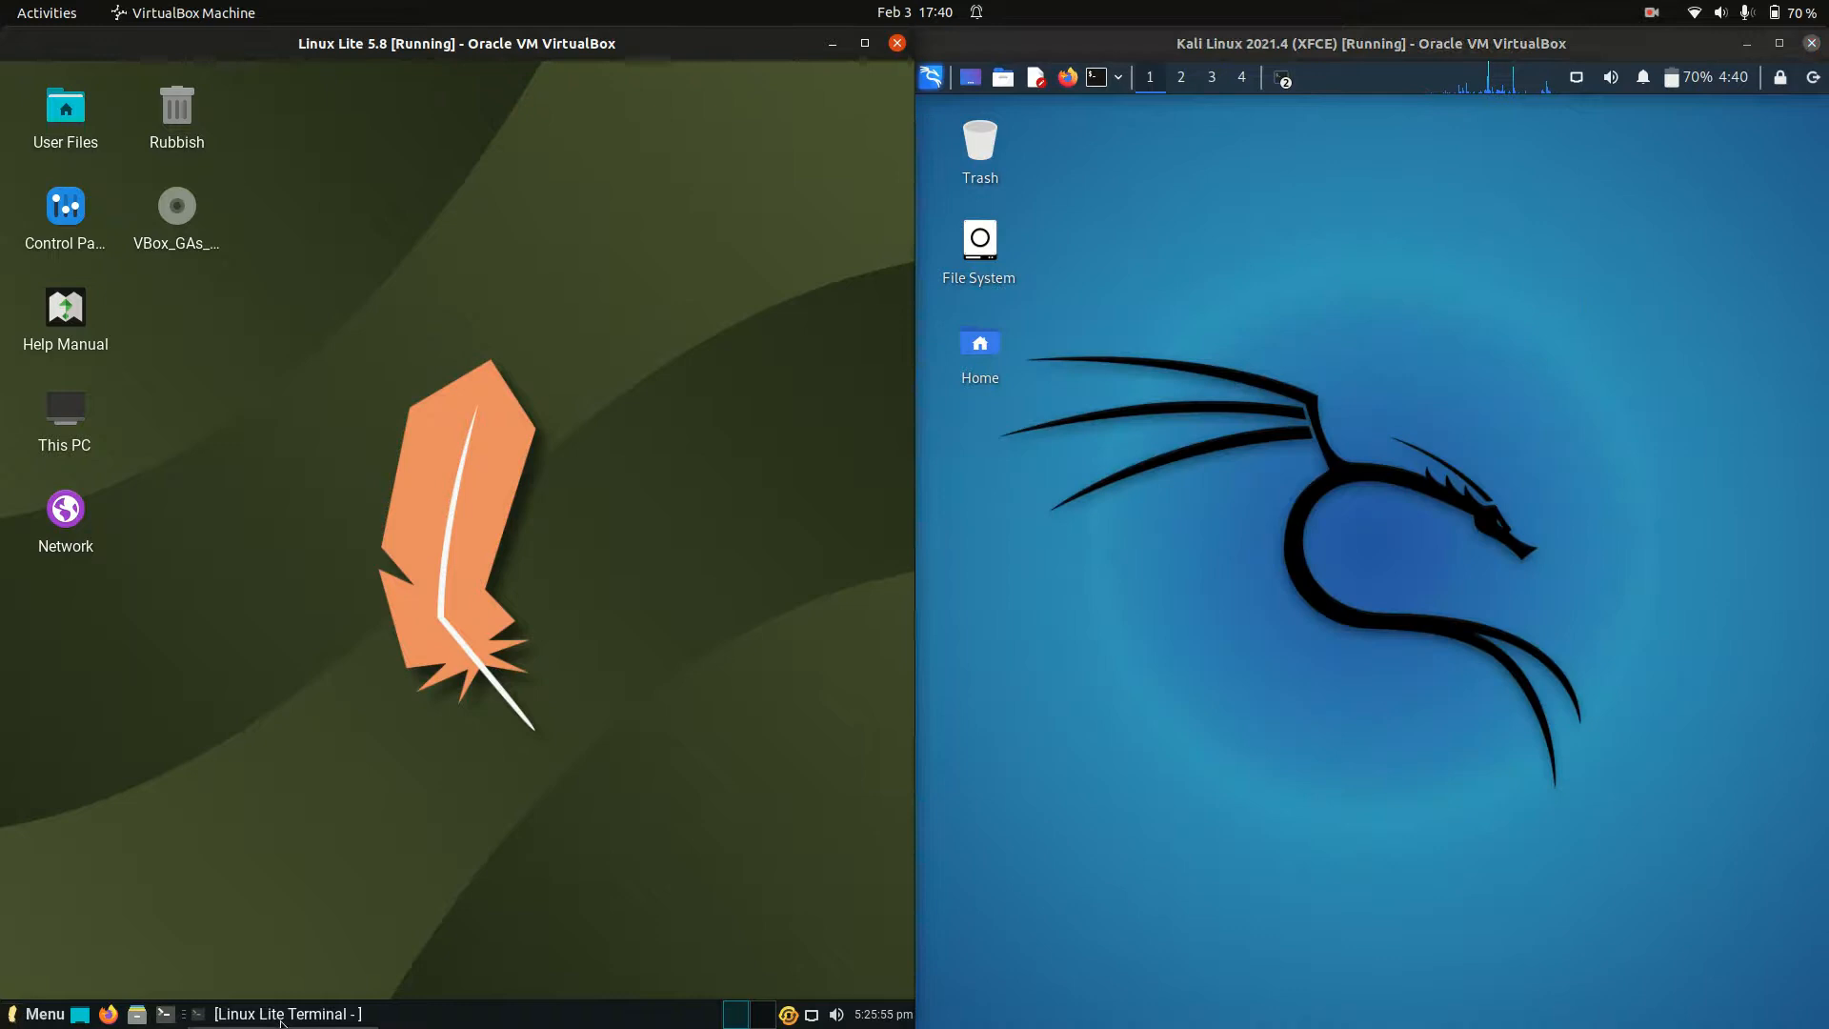
- Restore the Linux Lite terminal, open a Kali terminal, and restore Kali's system-info terminal
{"action": "left_click", "coordinate": [286, 1013]}
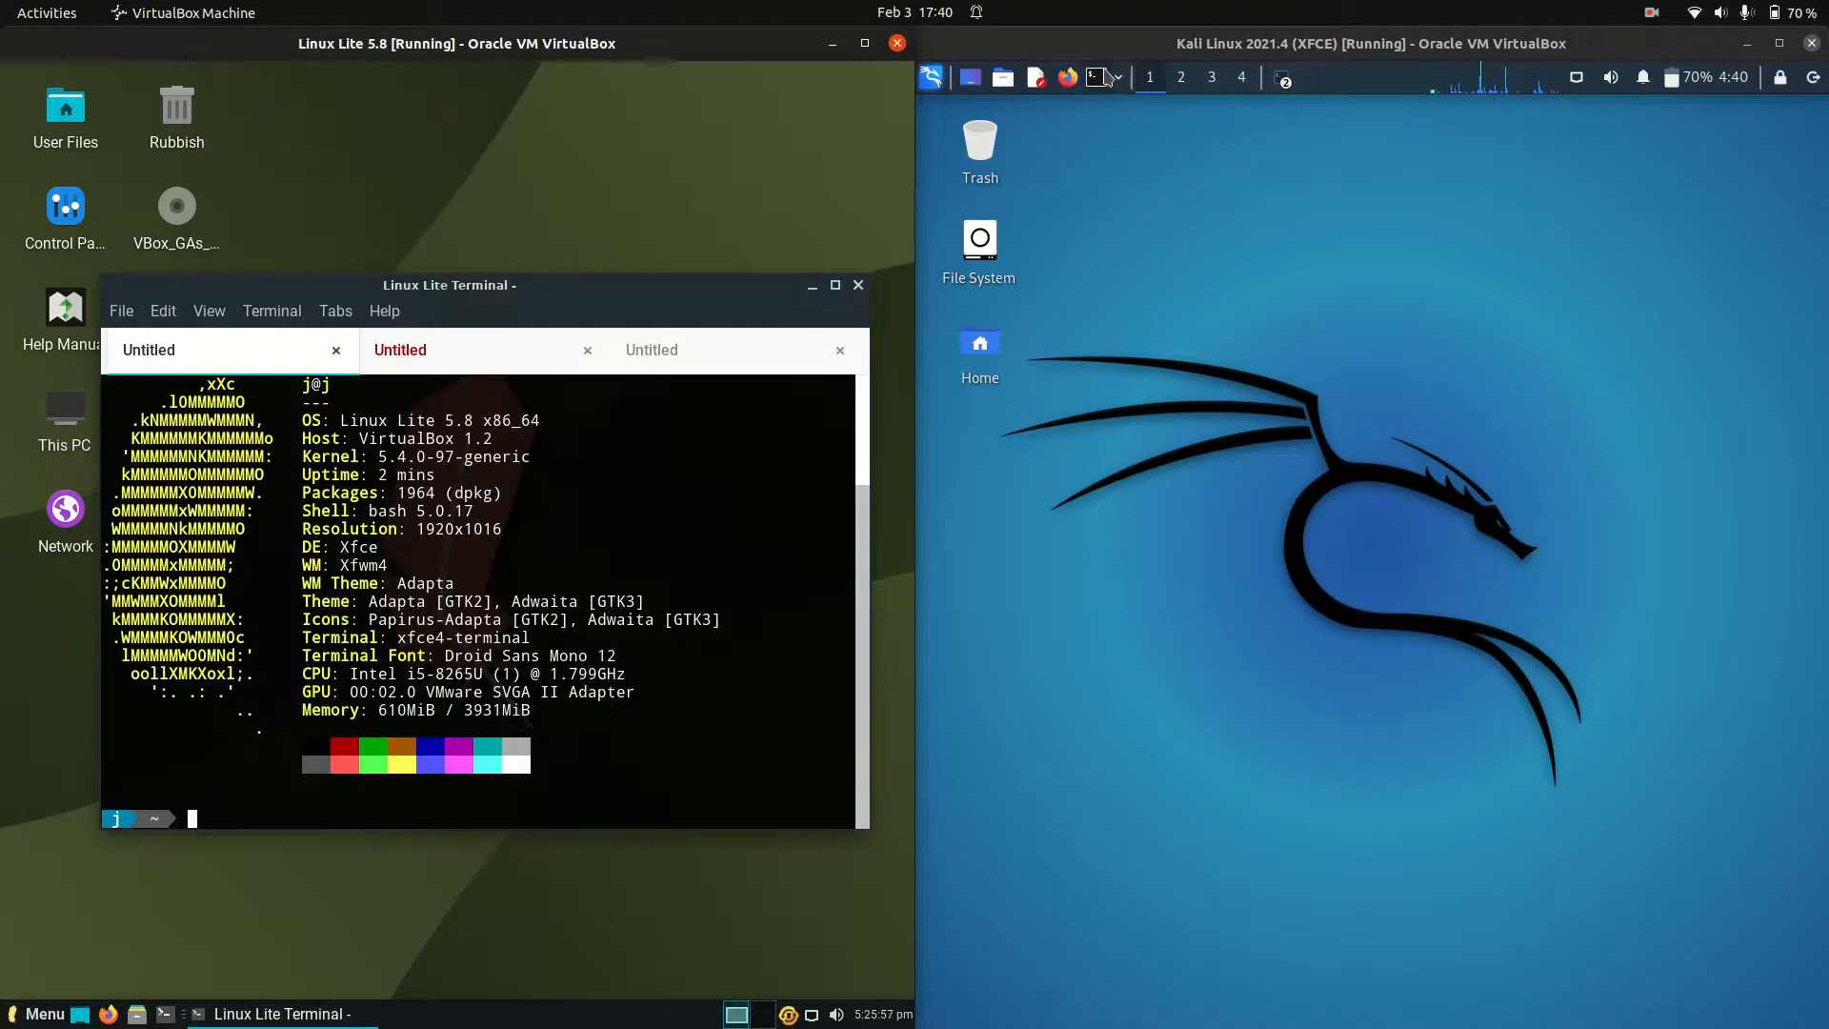
{"action": "left_click", "coordinate": [1095, 78]}
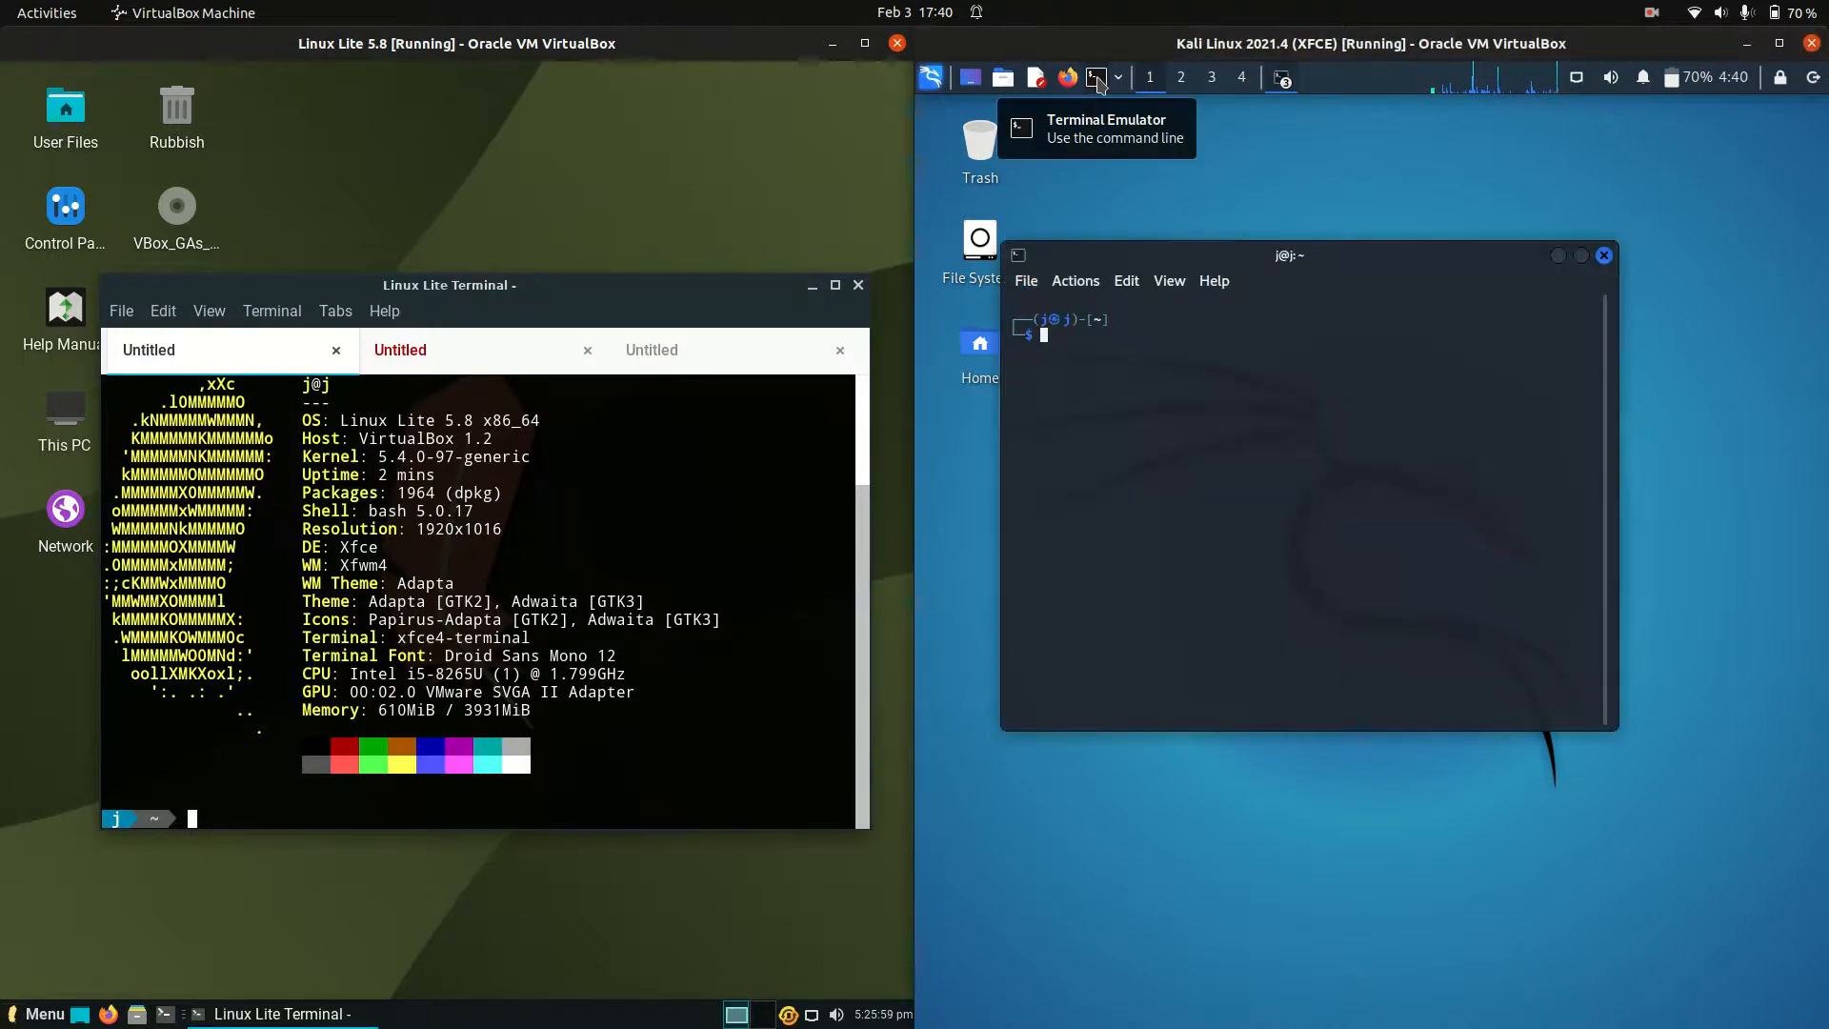
{"action": "left_click", "coordinate": [1283, 77]}
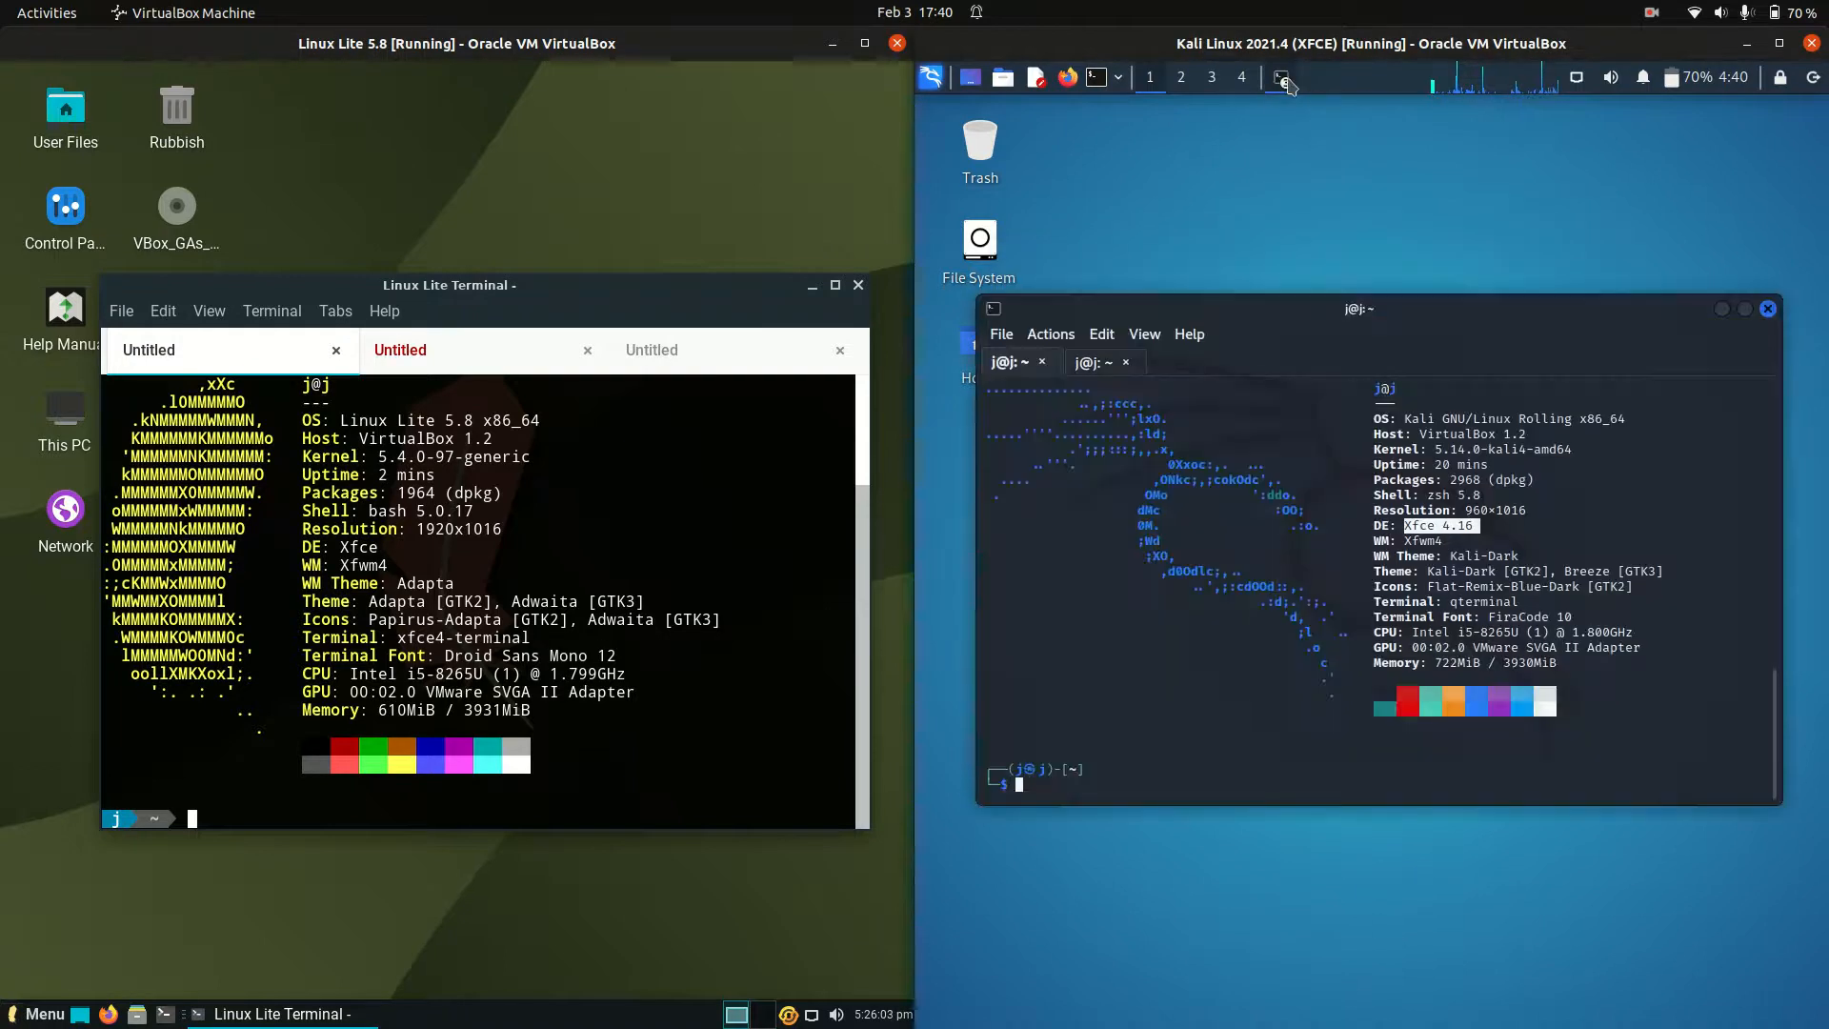
{"action": "left_click", "coordinate": [1280, 78]}
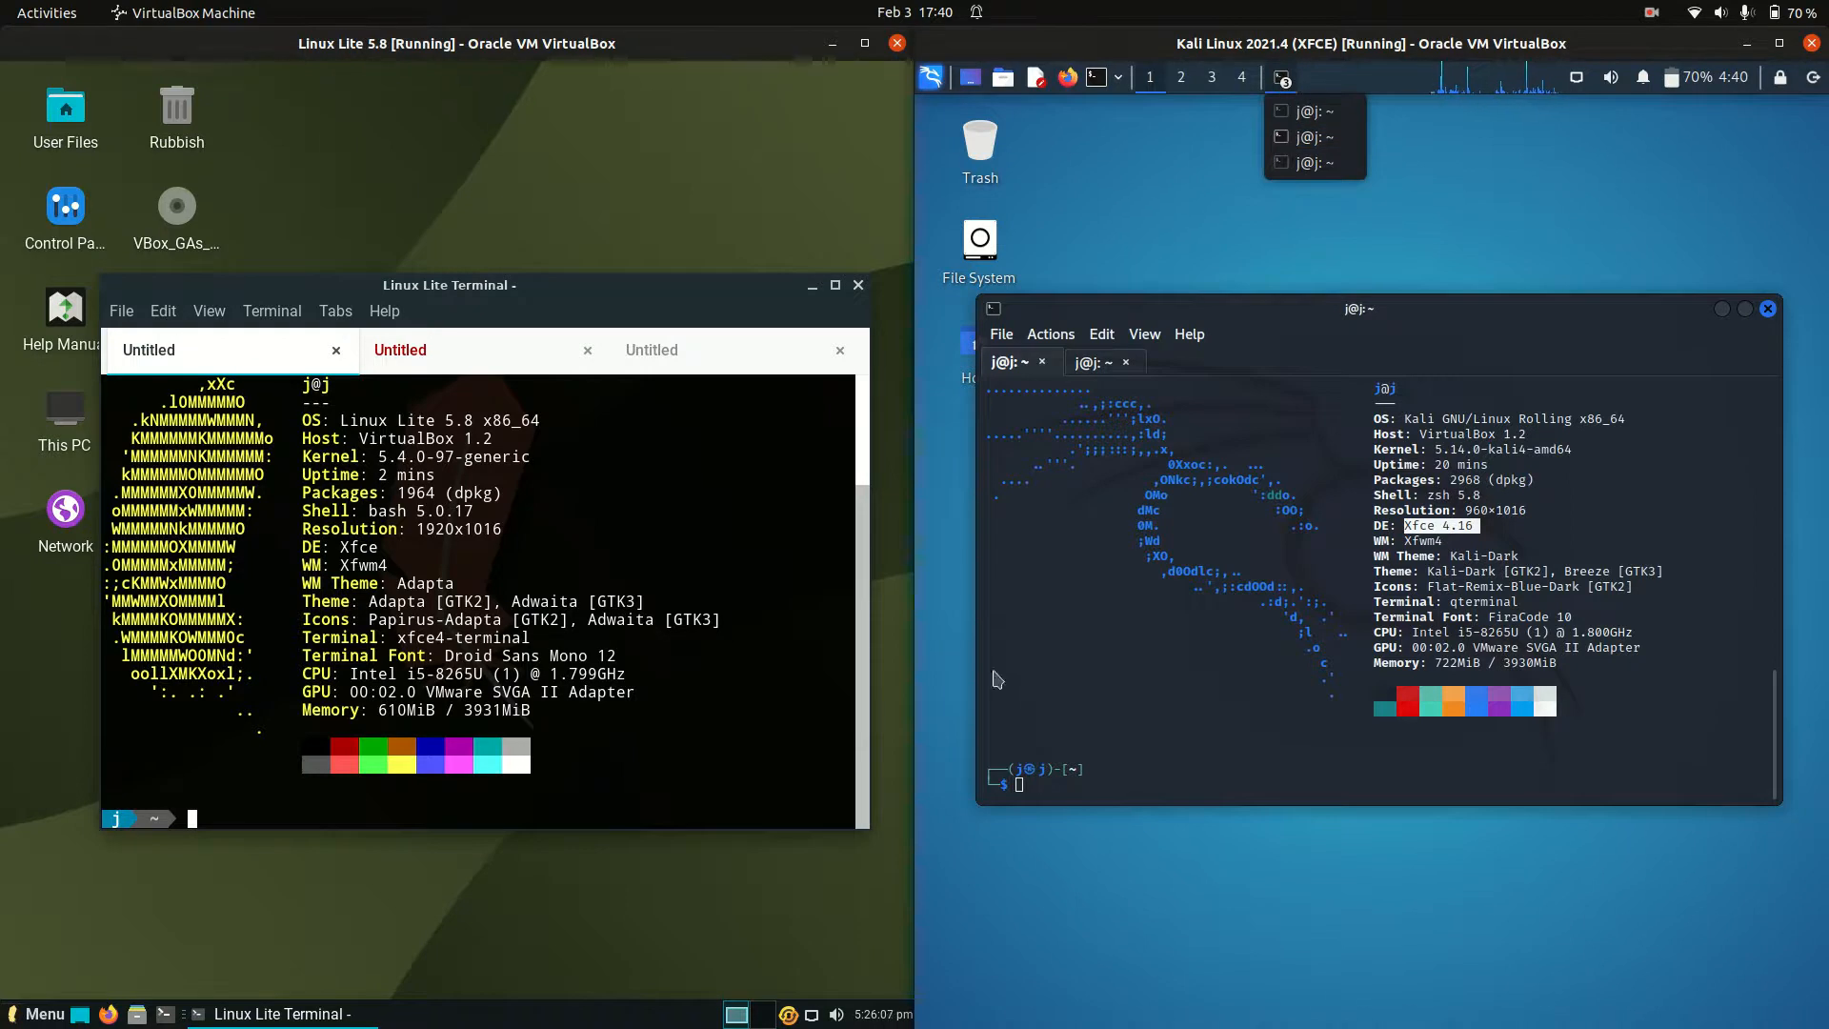
{"action": "mouse_move", "coordinate": [1196, 303]}
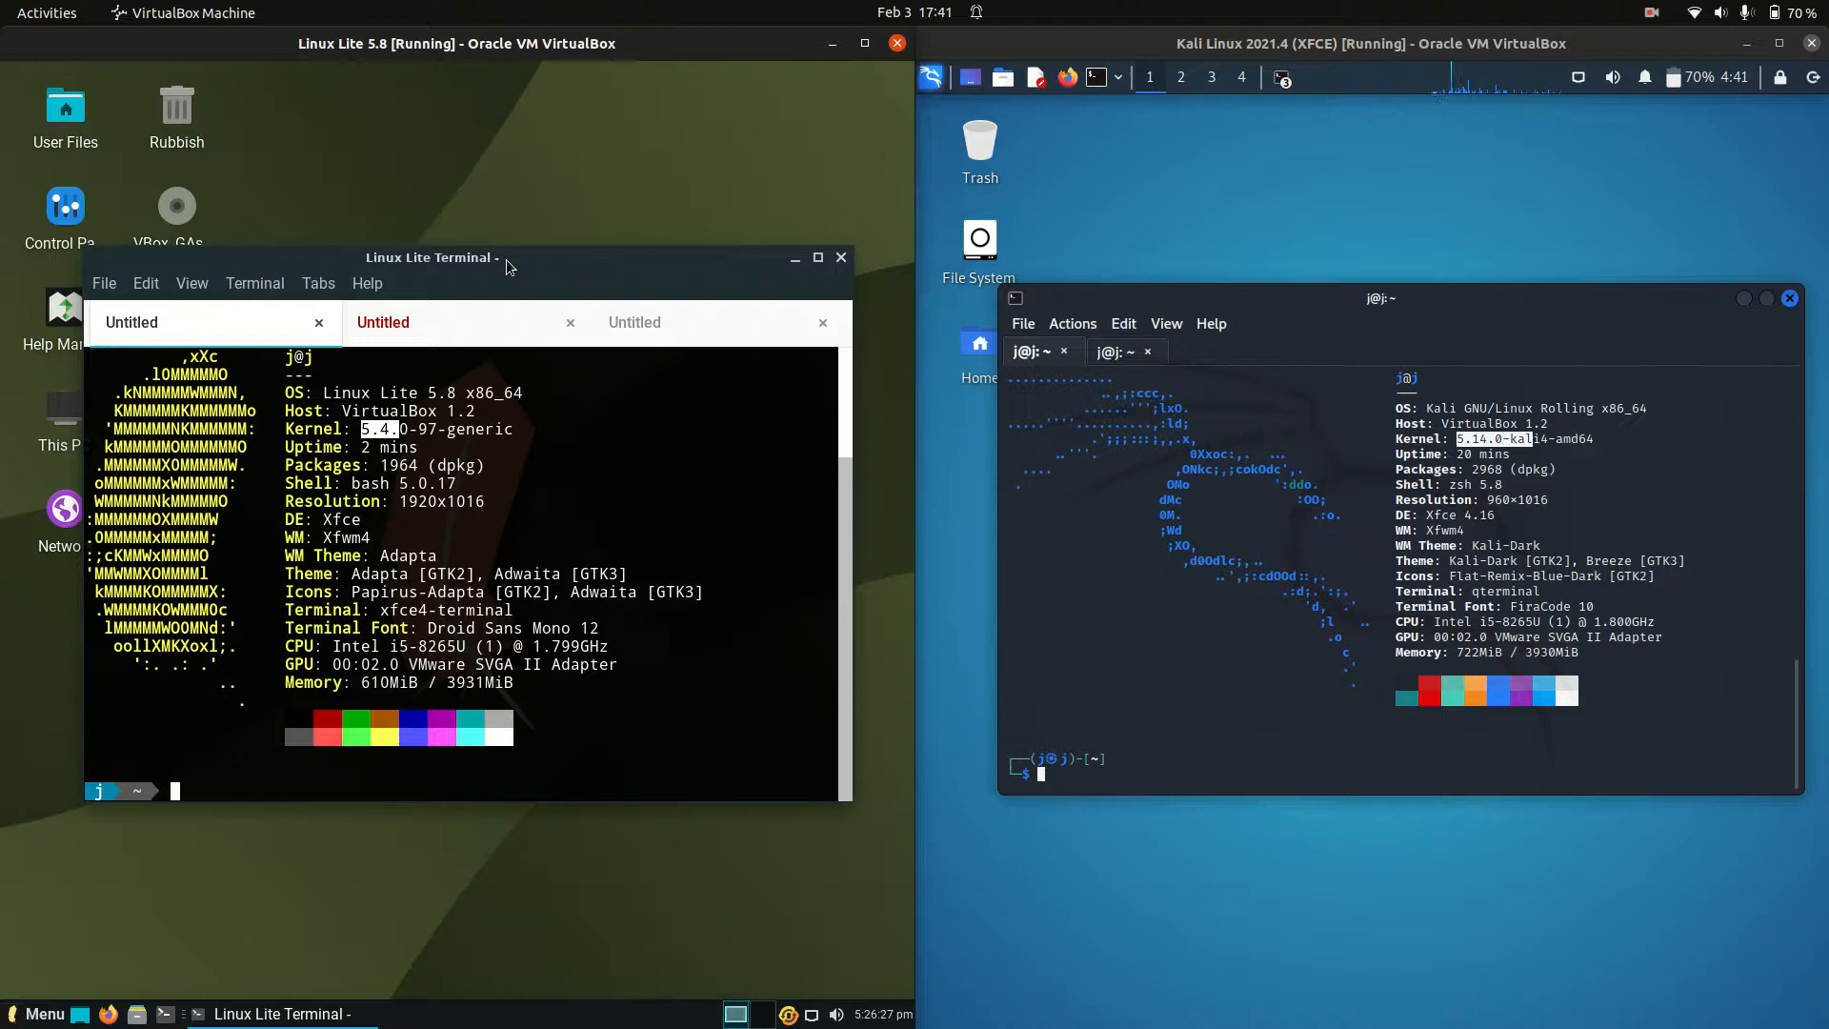
{"action": "mouse_move", "coordinate": [537, 266]}
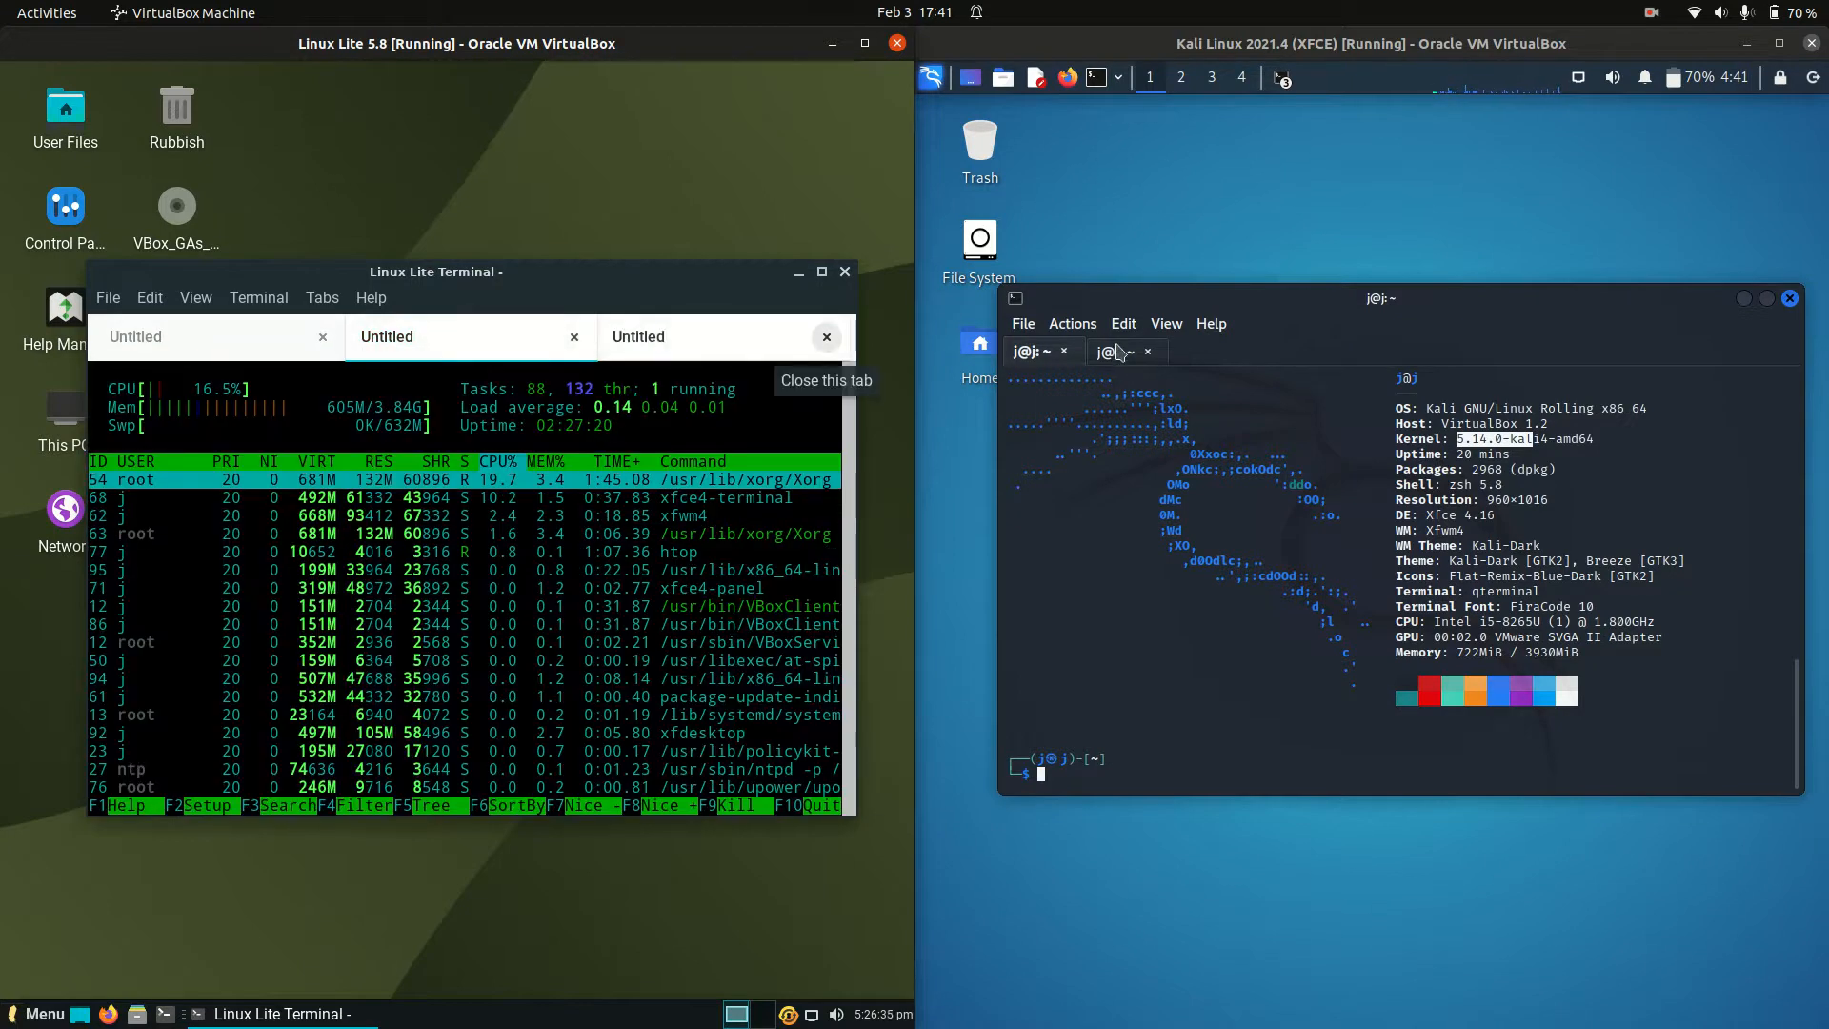
- Show htop in both terminals (Linux Lite 605M, Kali 762M) and dismiss desktop menus
{"action": "left_click", "coordinate": [1117, 352]}
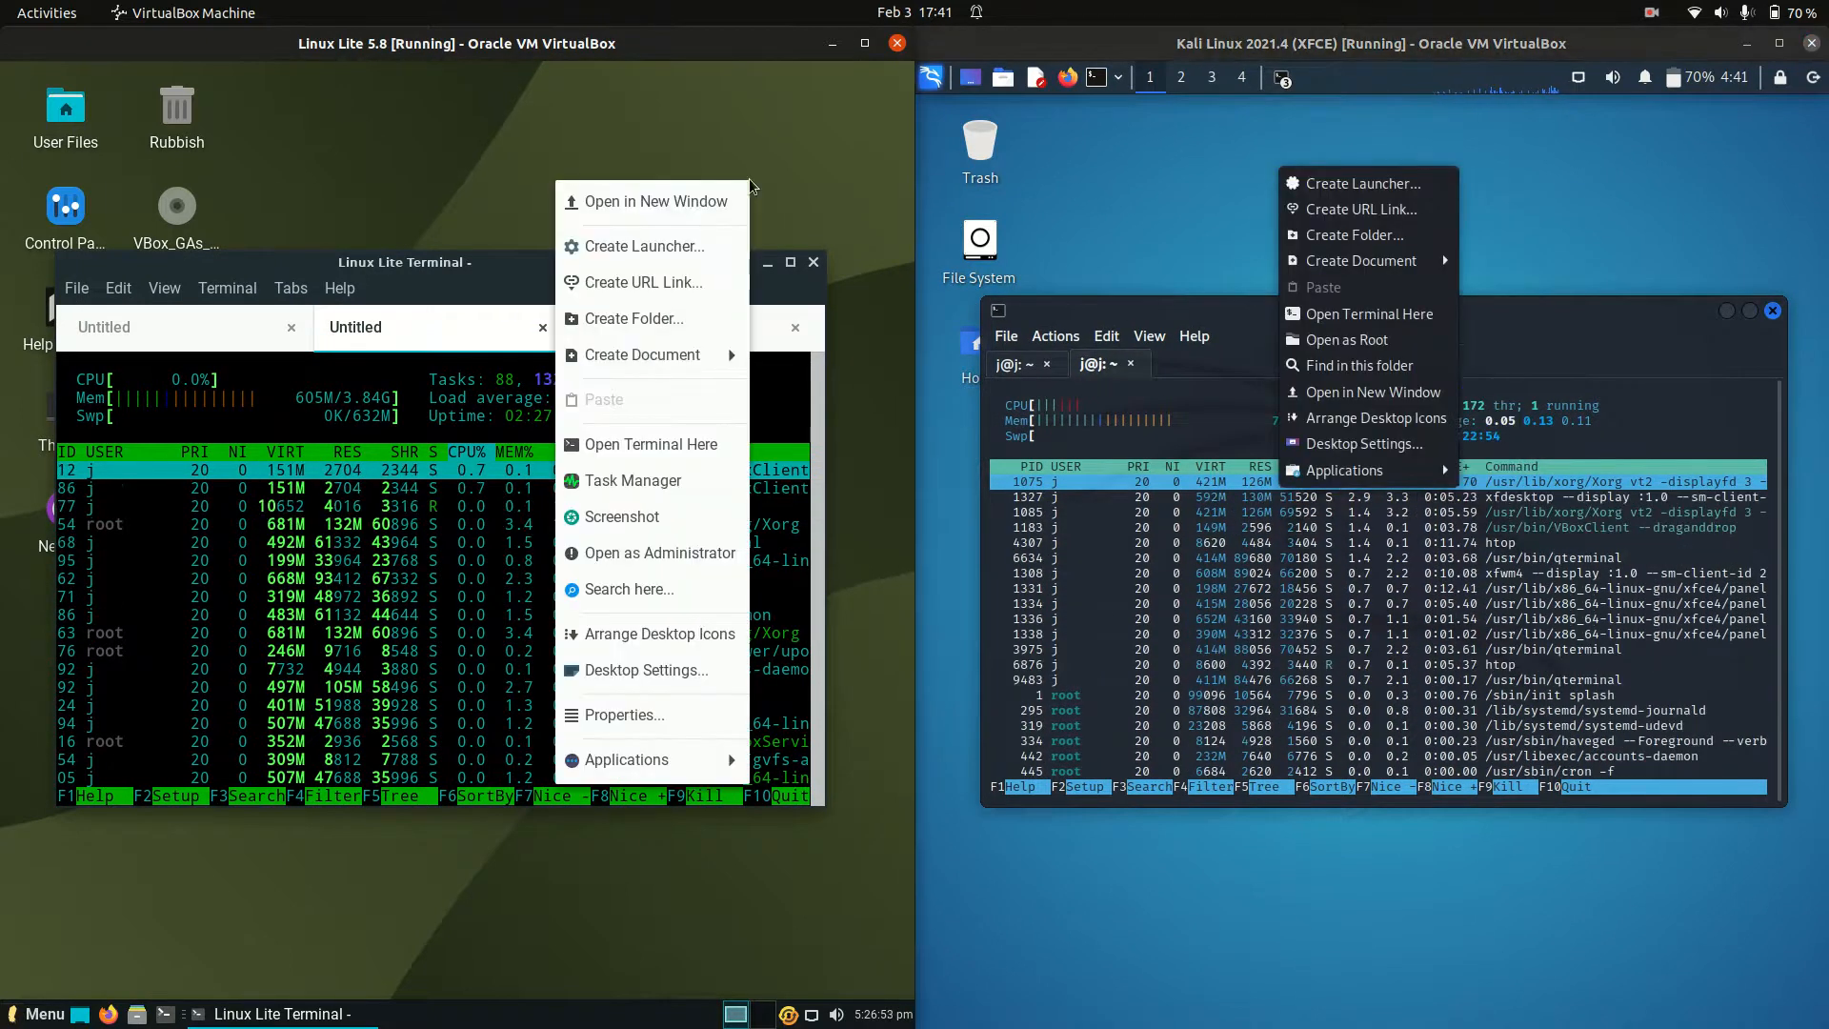
{"action": "left_click", "coordinate": [1257, 191]}
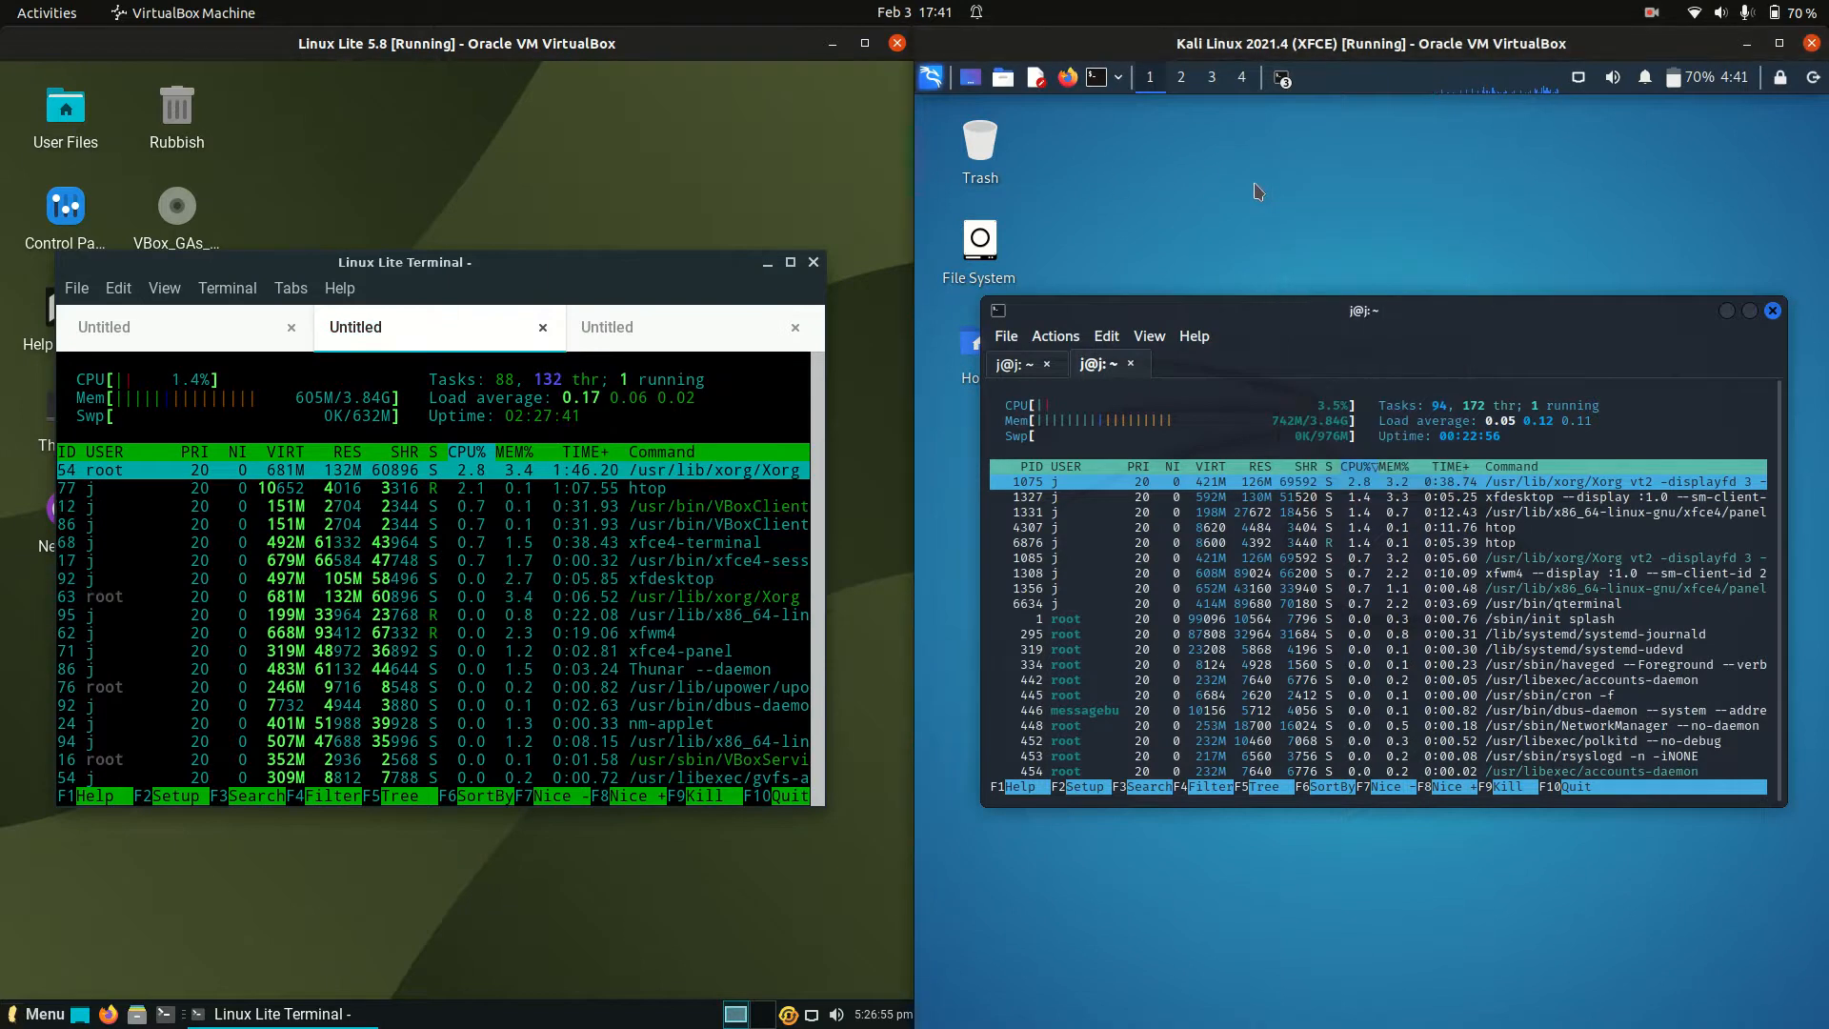